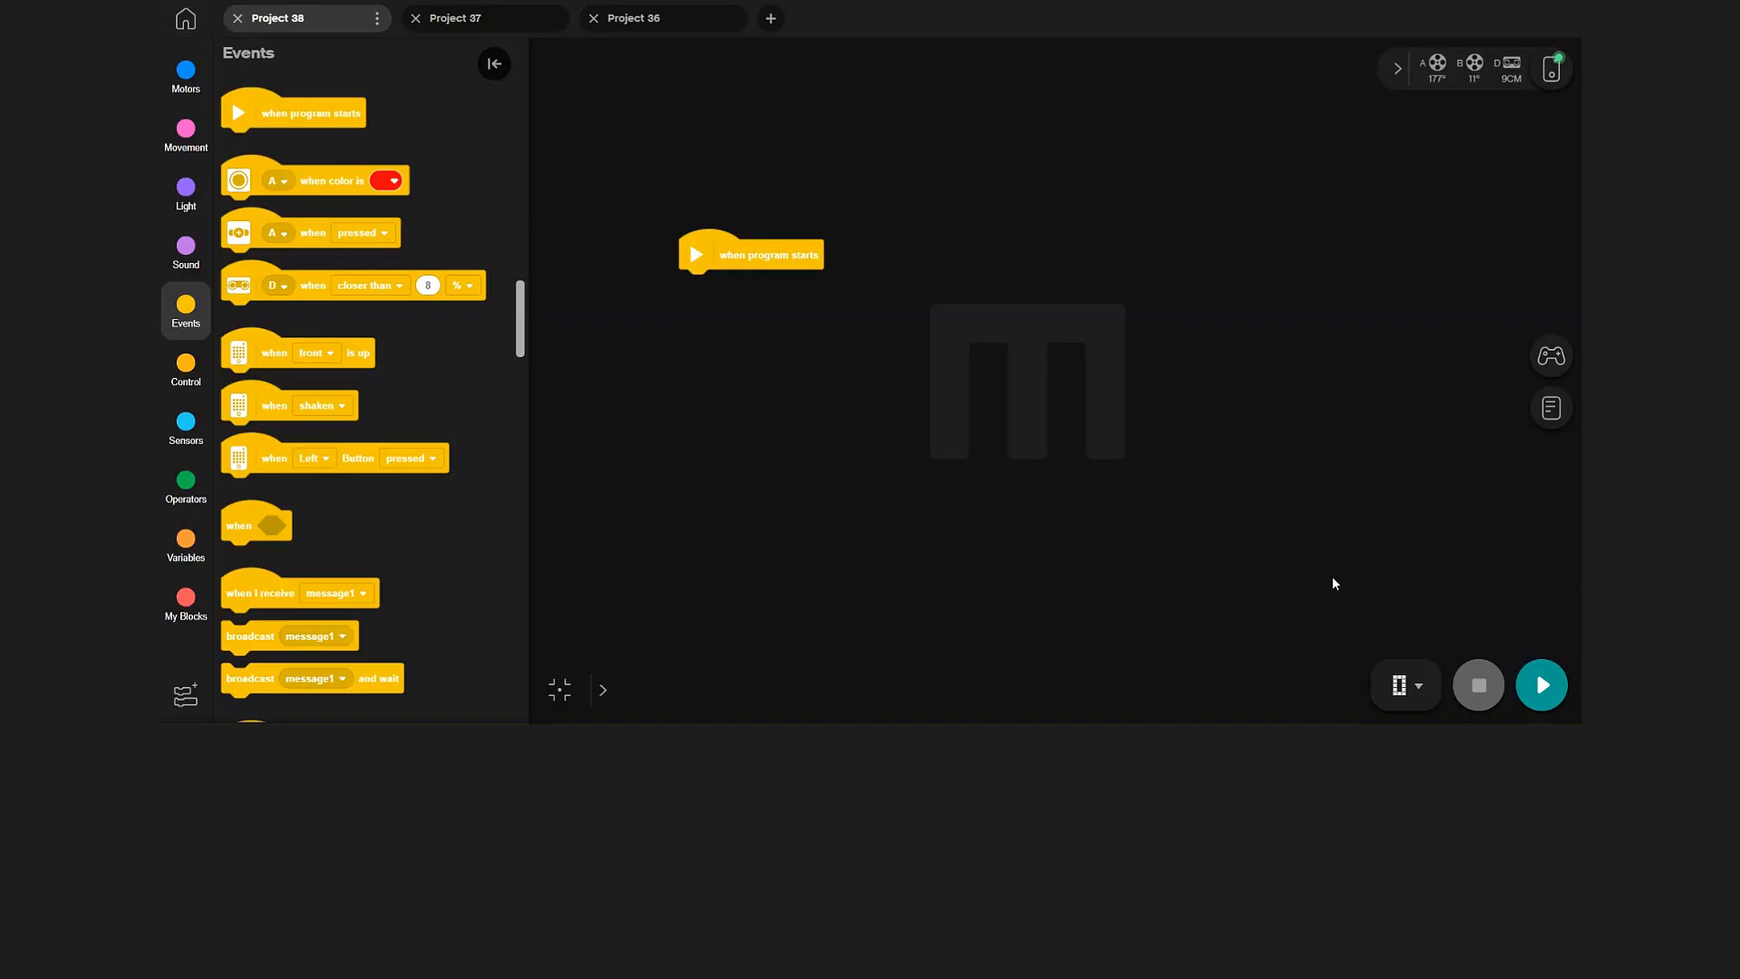
{"action": "mouse_move", "coordinate": [185, 152]}
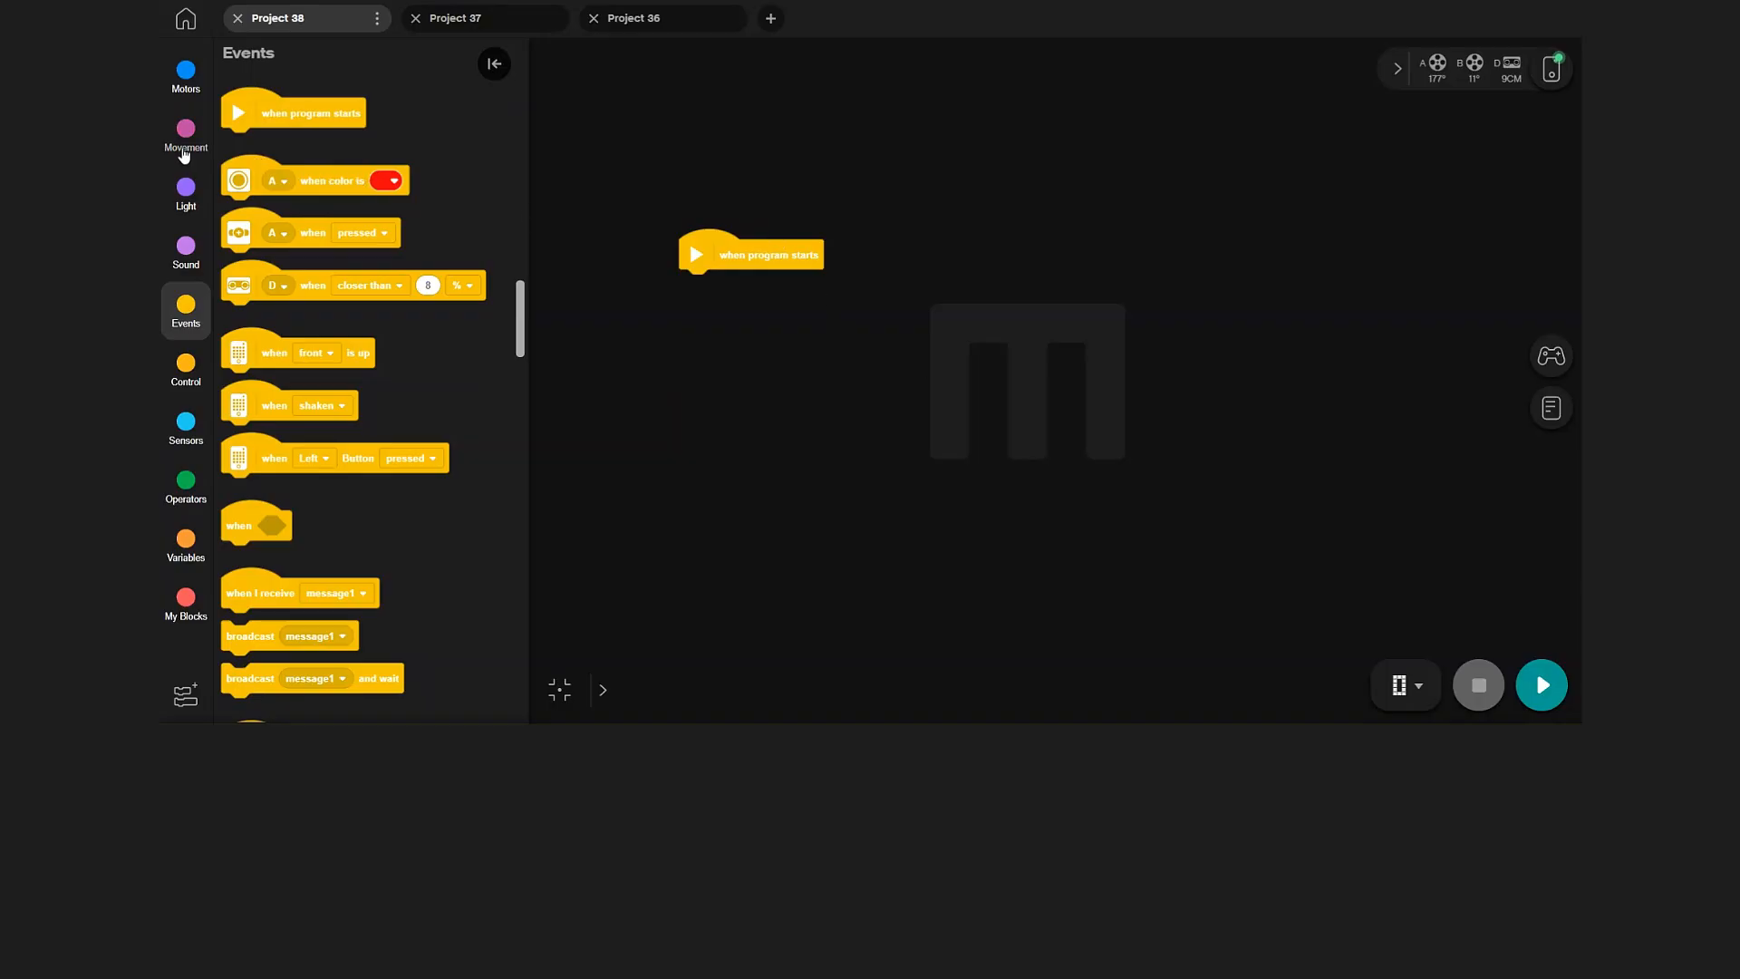
Step: Add 'start moving straight' under 'when program starts', followed by an empty 'wait until' block
{"action": "left_click", "coordinate": [186, 136]}
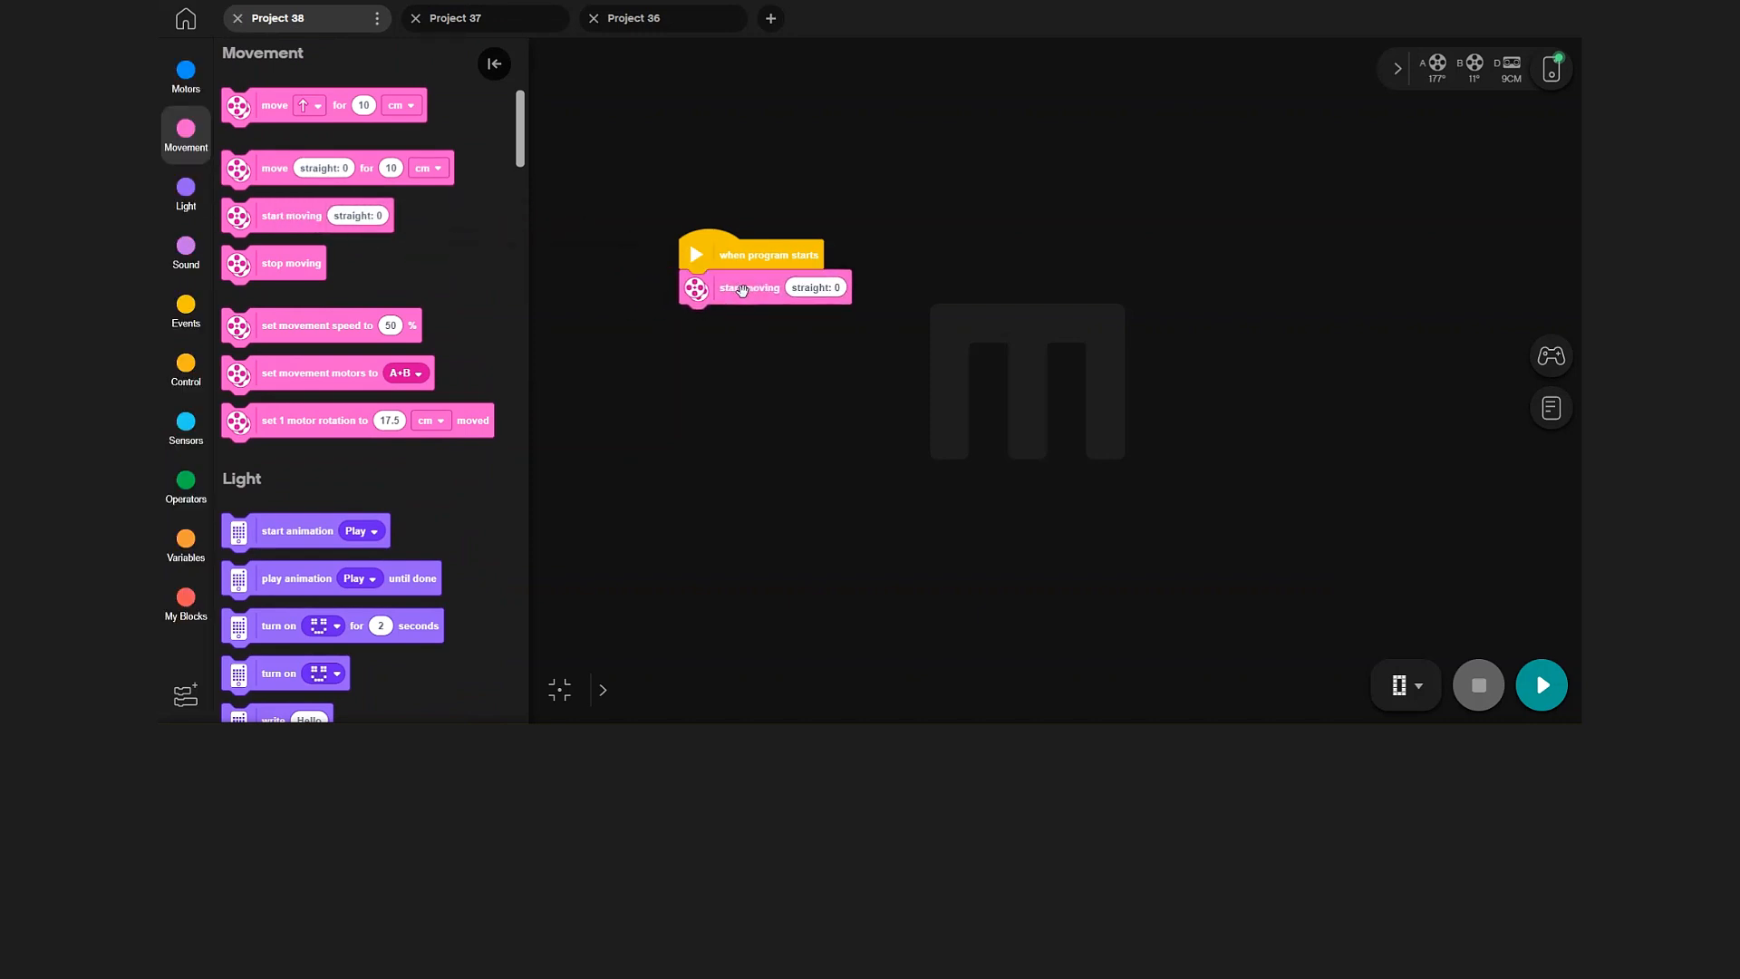
{"action": "left_click", "coordinate": [184, 369]}
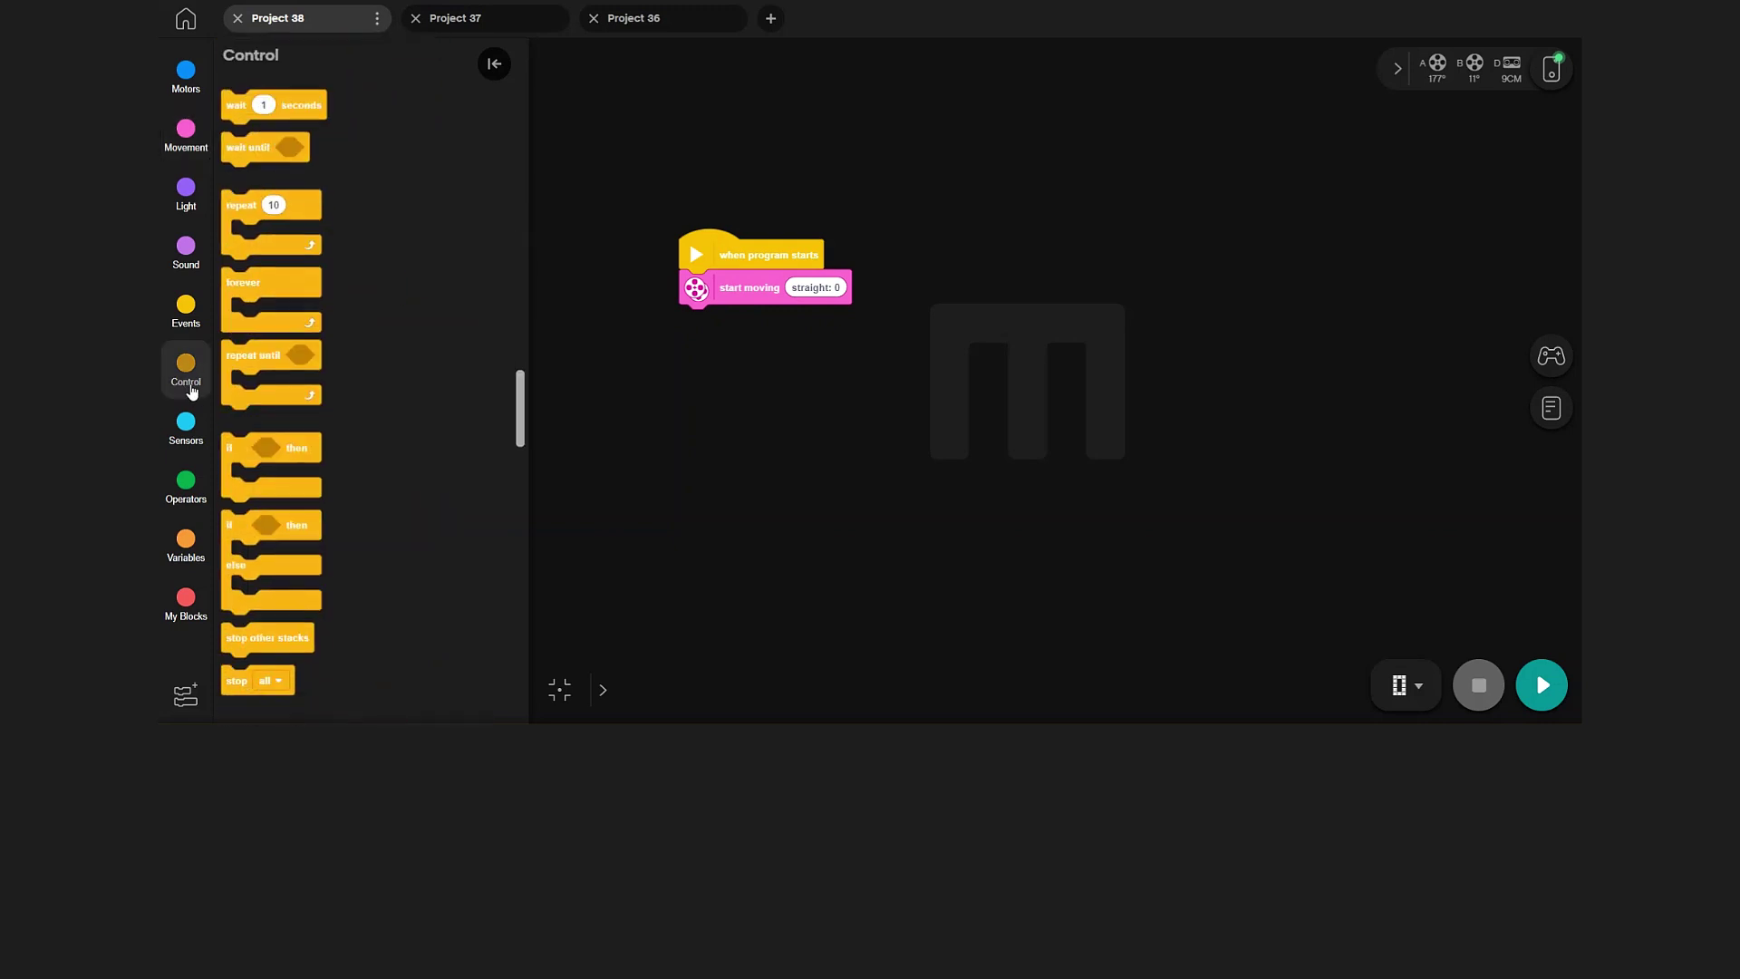
{"action": "left_click_drag", "start_coordinate": [263, 145], "coordinate": [494, 277]}
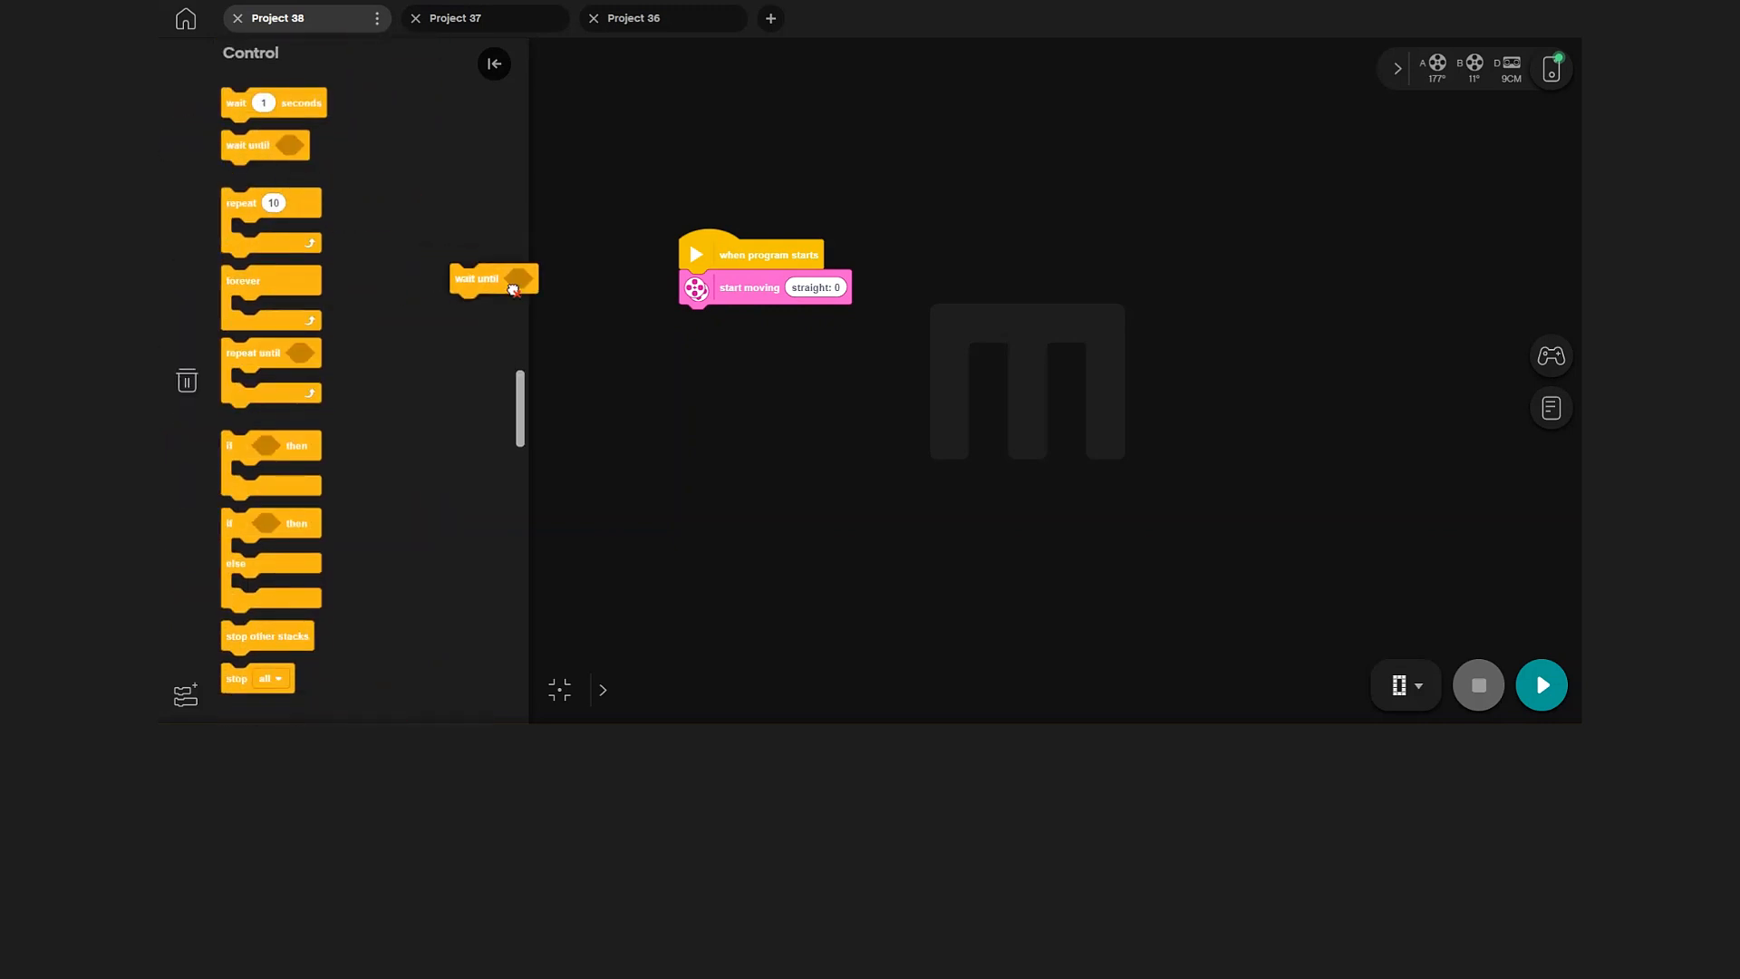
{"action": "left_click_drag", "start_coordinate": [493, 277], "coordinate": [721, 320]}
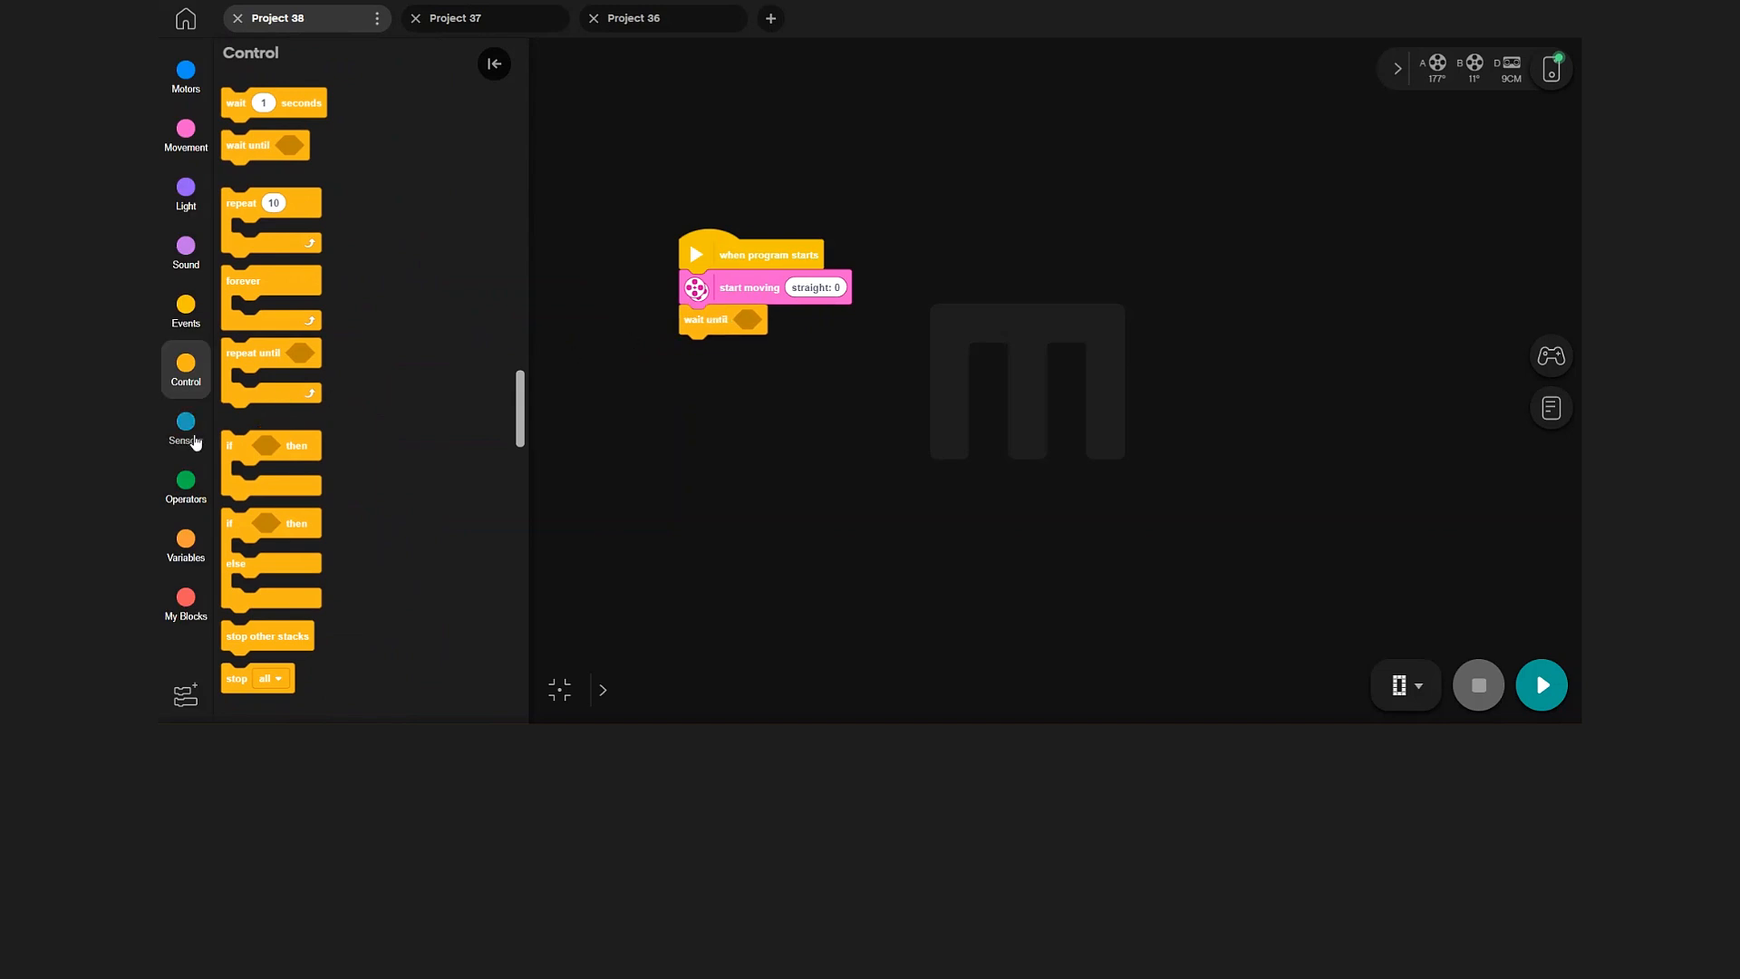
Step: Fill the 'wait until' slot with distance sensor D closer than 10 cm
{"action": "left_click", "coordinate": [185, 426]}
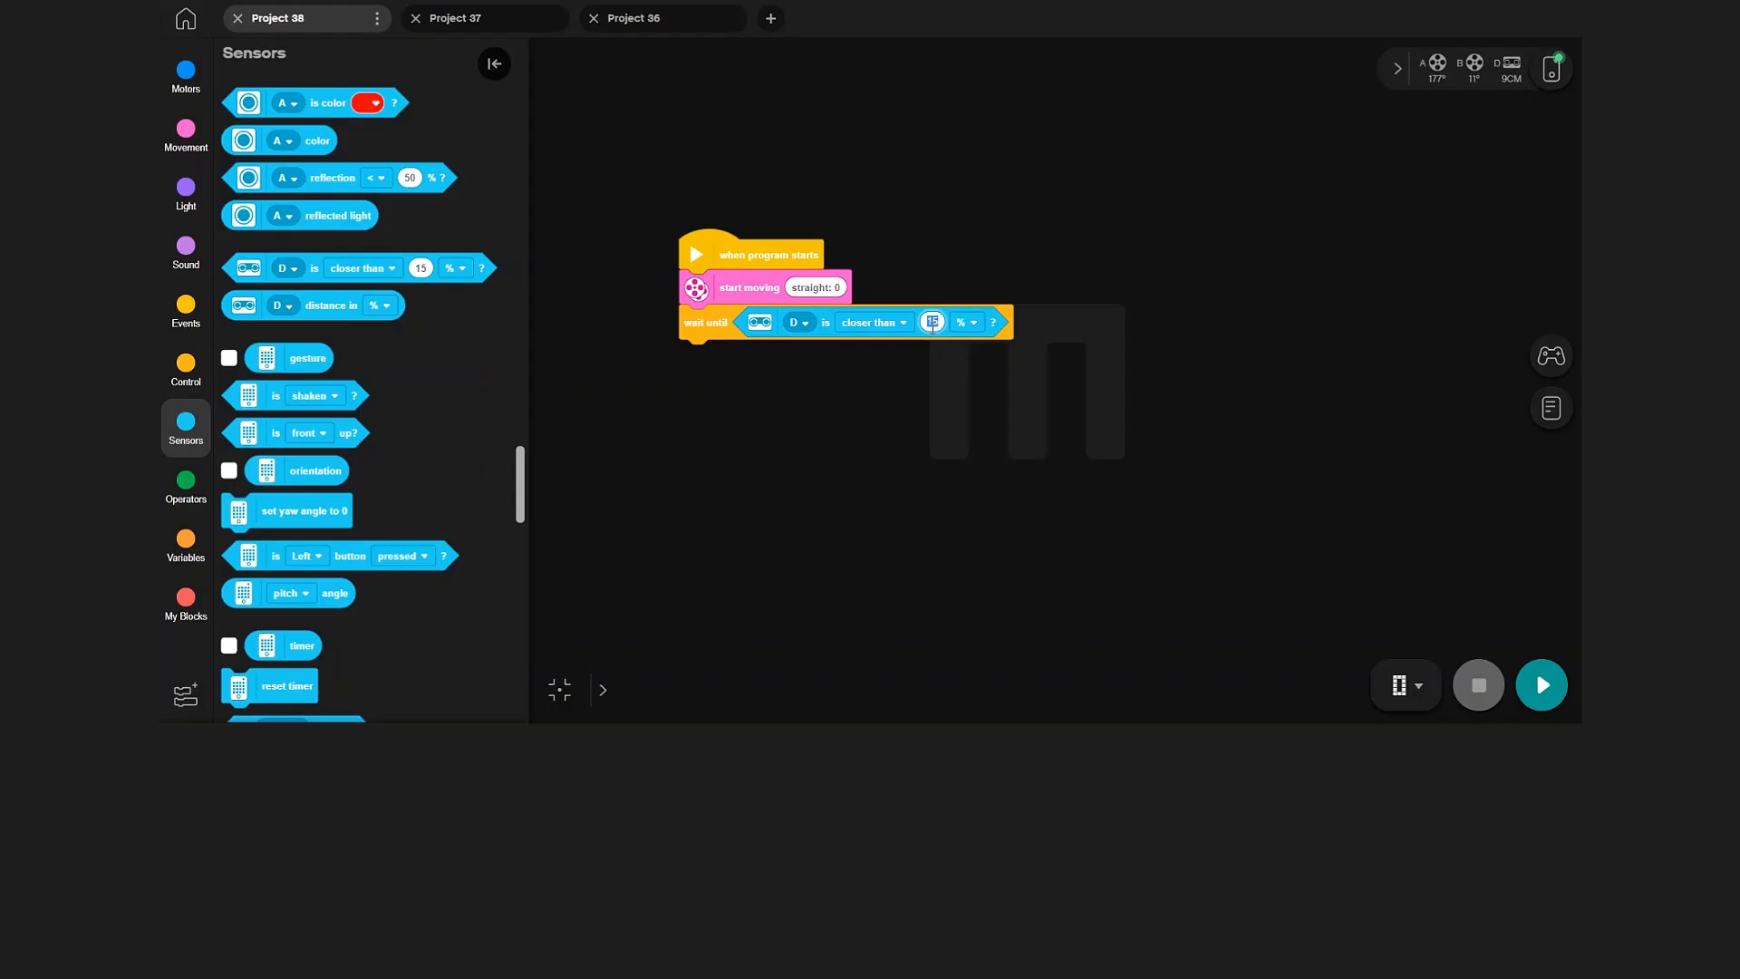
{"action": "left_click", "coordinate": [966, 321]}
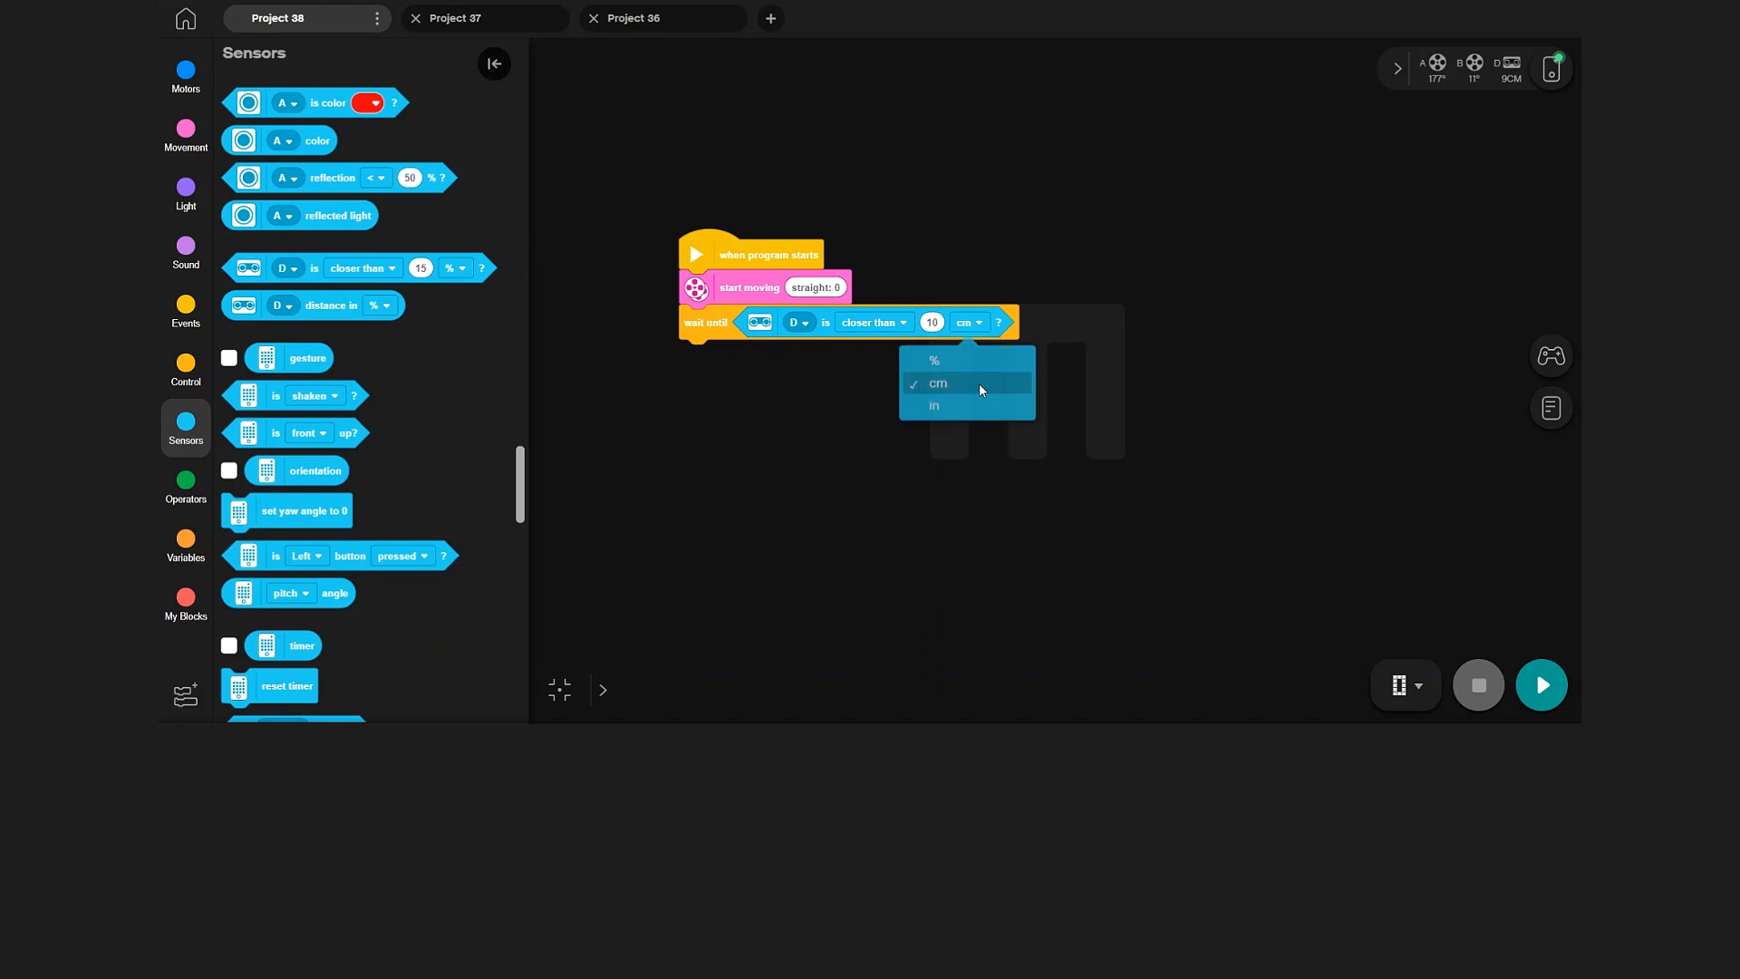
{"action": "left_click", "coordinate": [938, 383]}
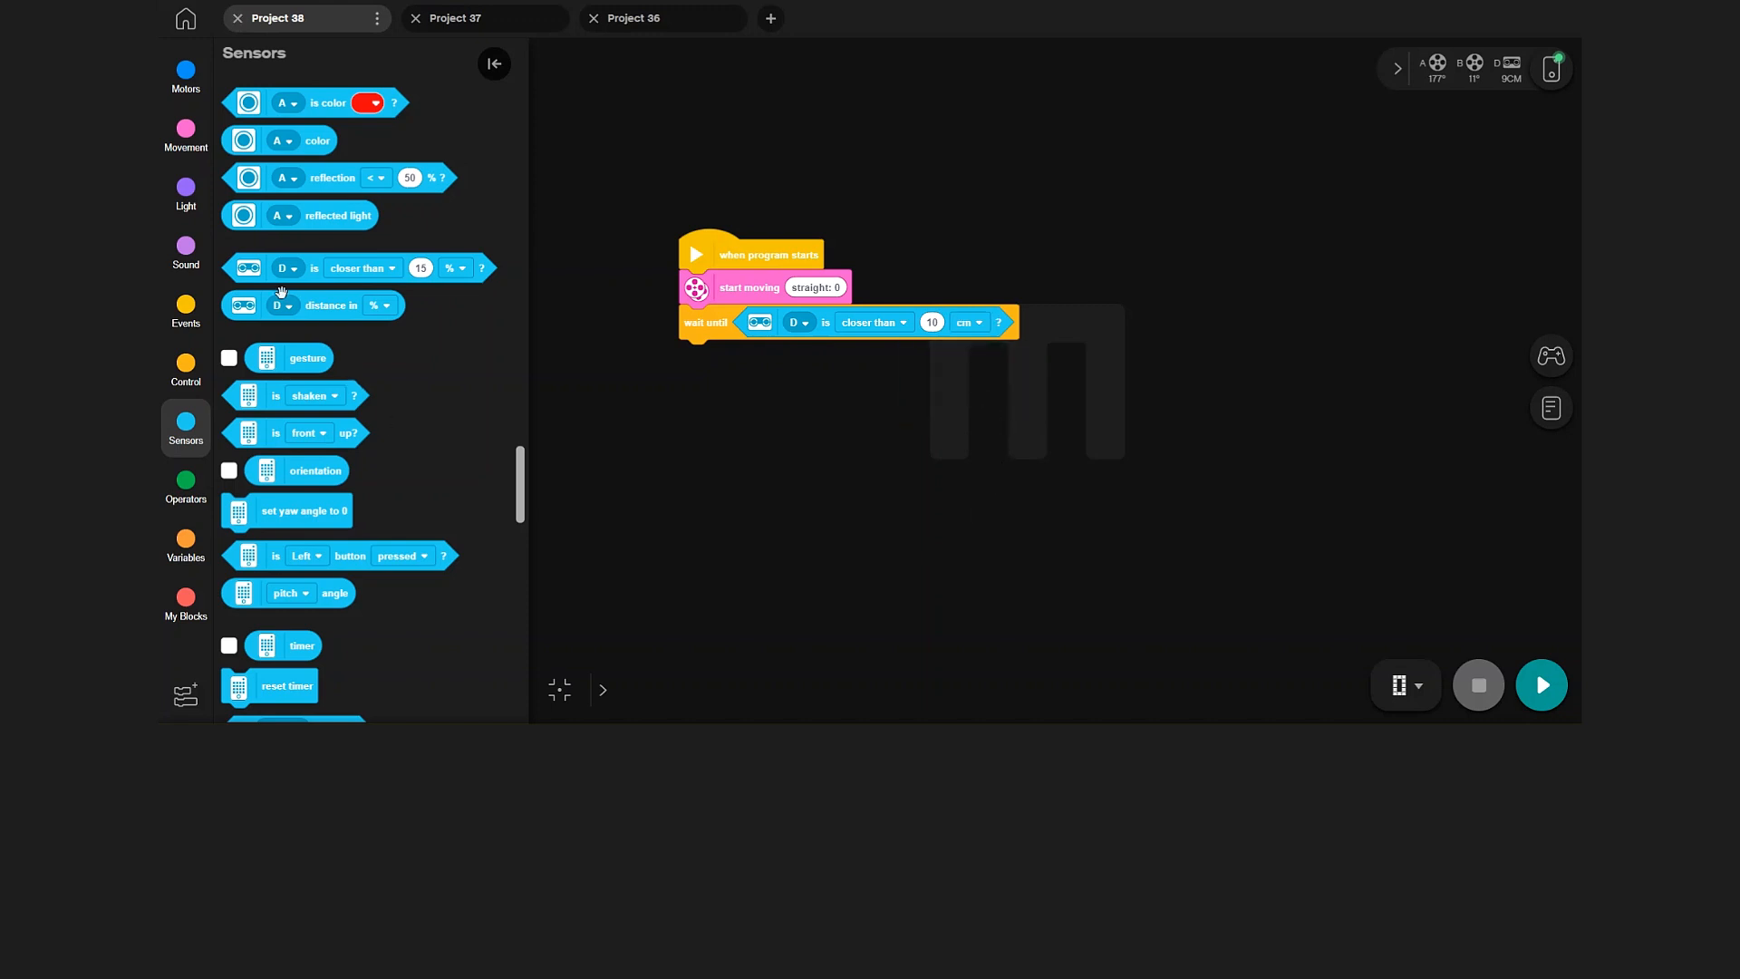
{"action": "left_click", "coordinate": [185, 130]}
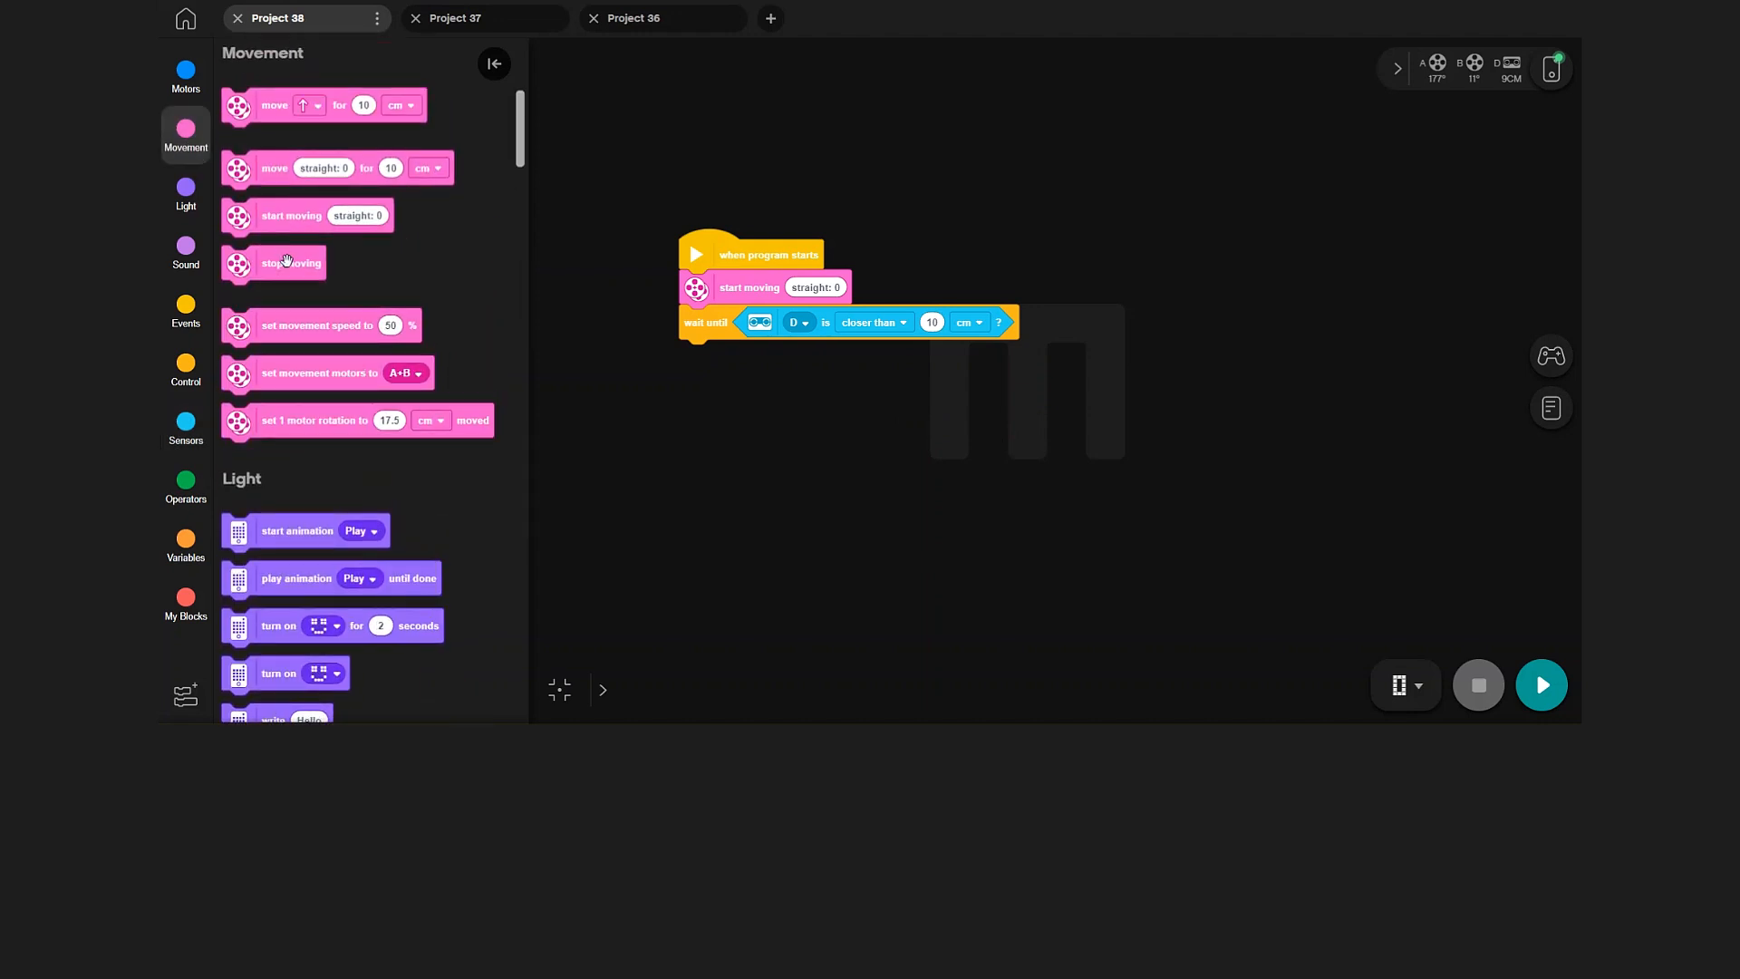
Step: Attach a 'stop moving' block directly below the 'wait until' block
{"action": "left_click_drag", "start_coordinate": [282, 263], "coordinate": [743, 357]}
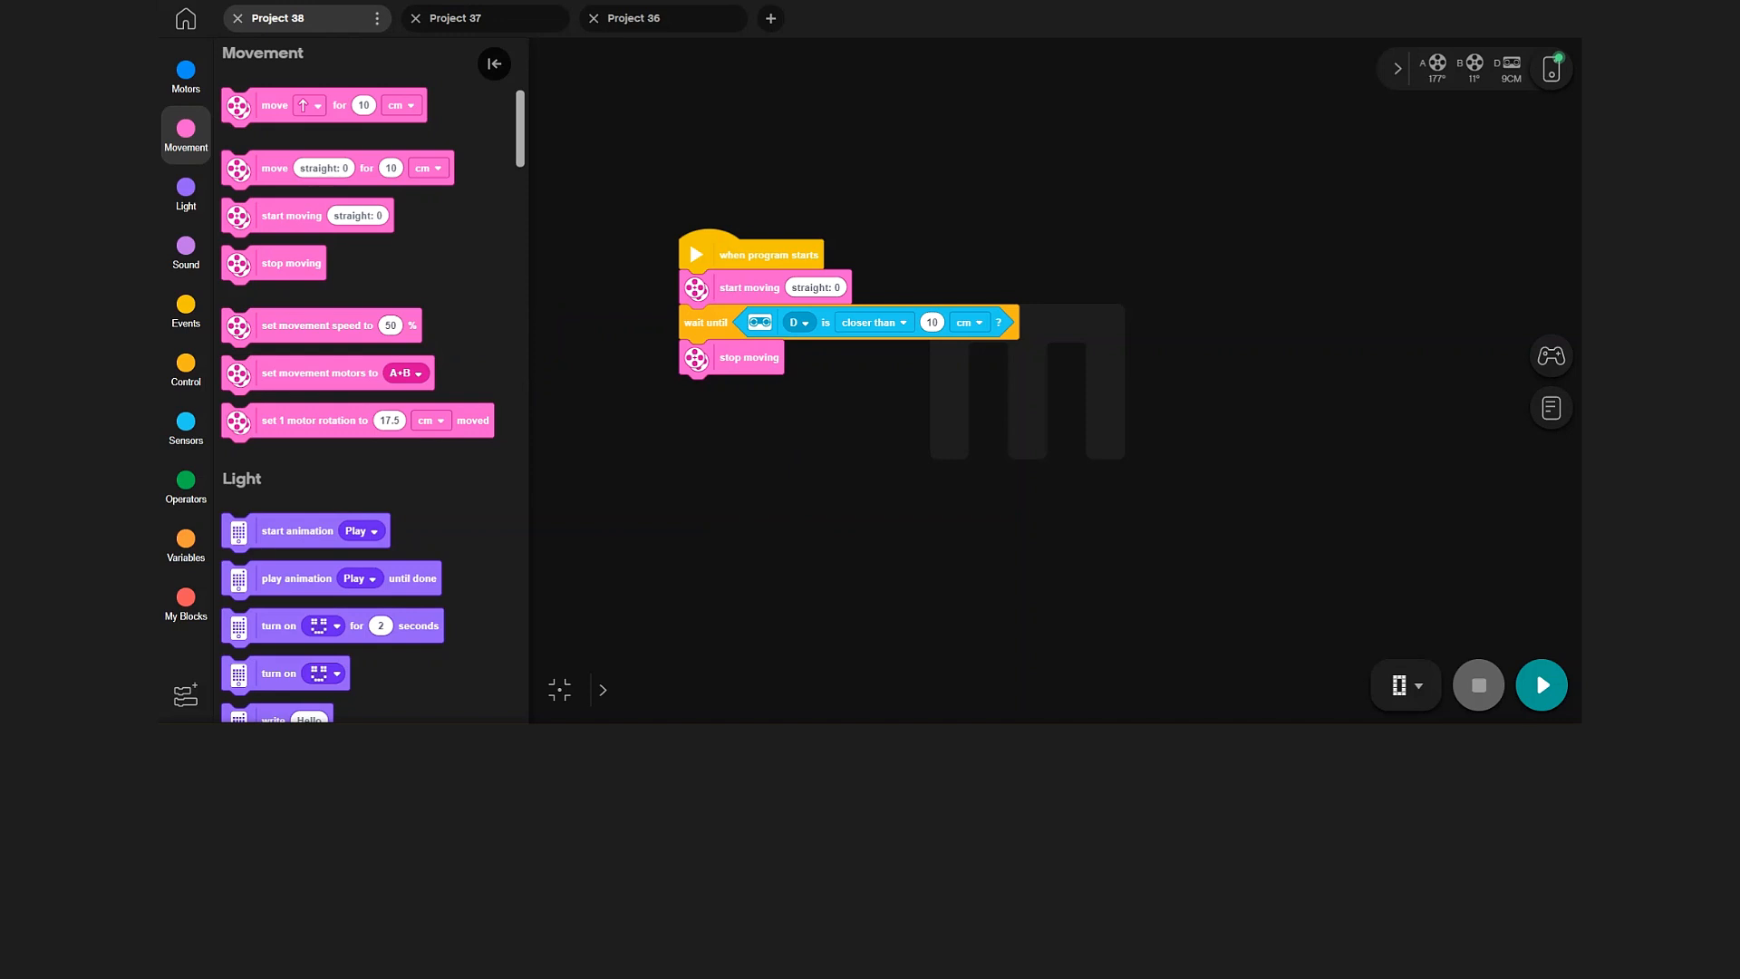
{"action": "mouse_move", "coordinate": [1542, 691]}
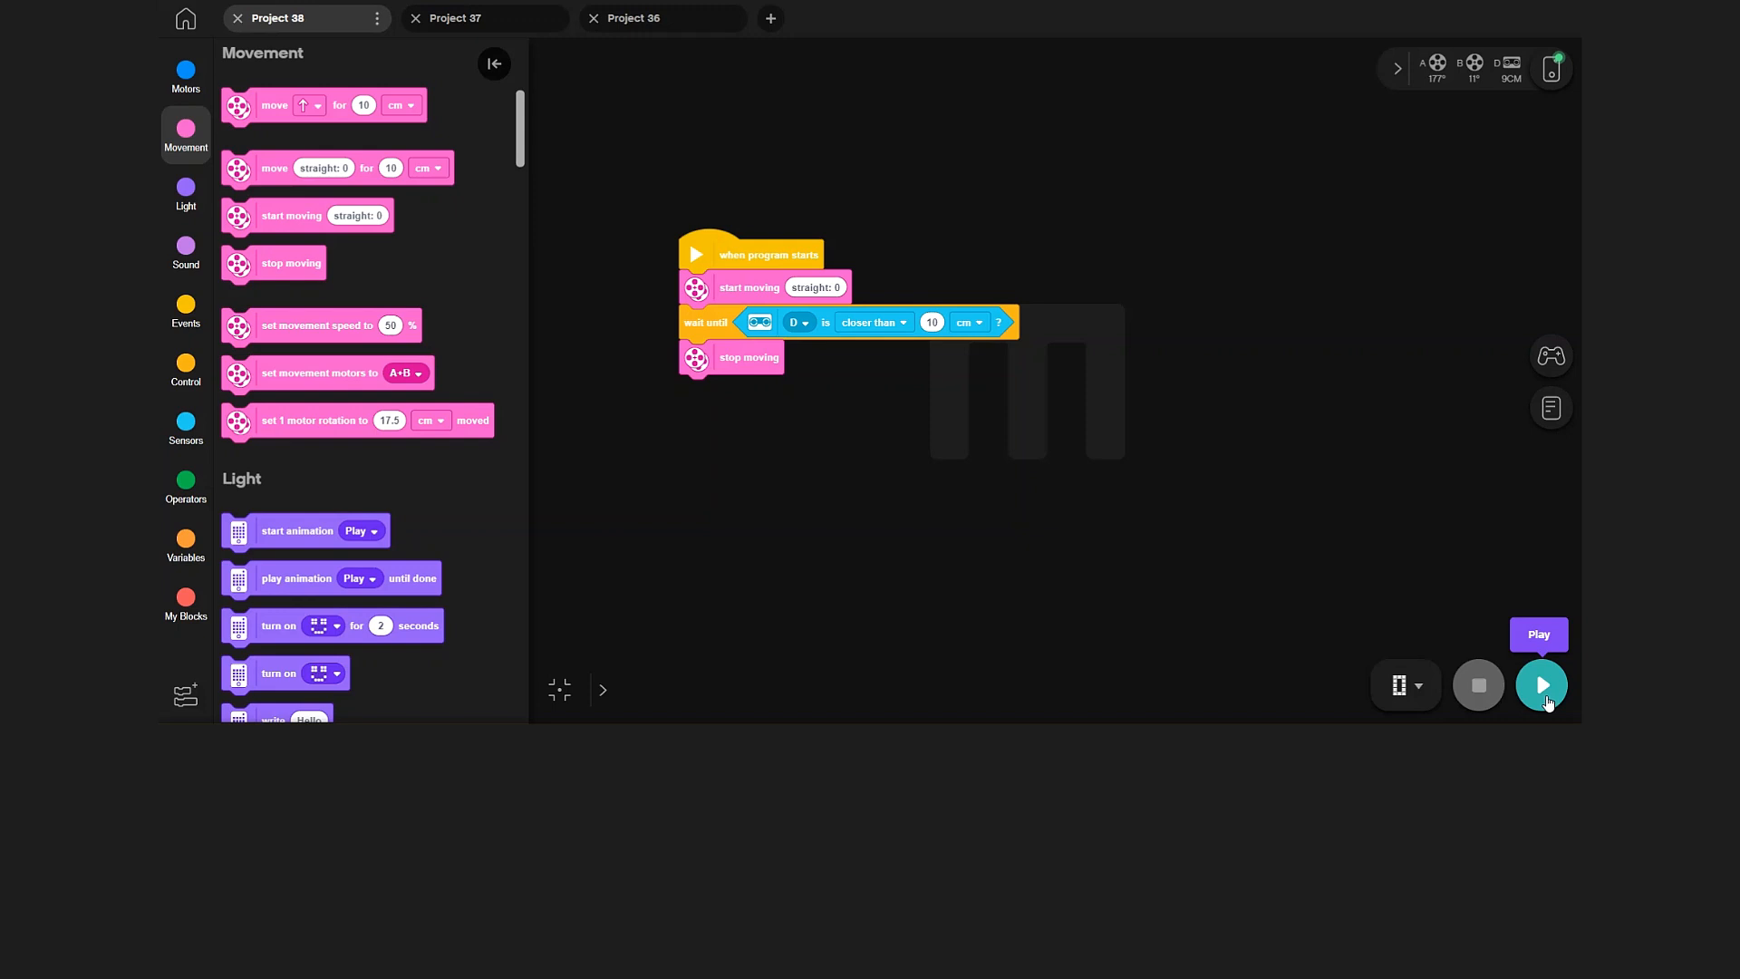
Step: Run the drive-then-stop program on the hub, then start the empty Project 40
{"action": "left_click", "coordinate": [1541, 685]}
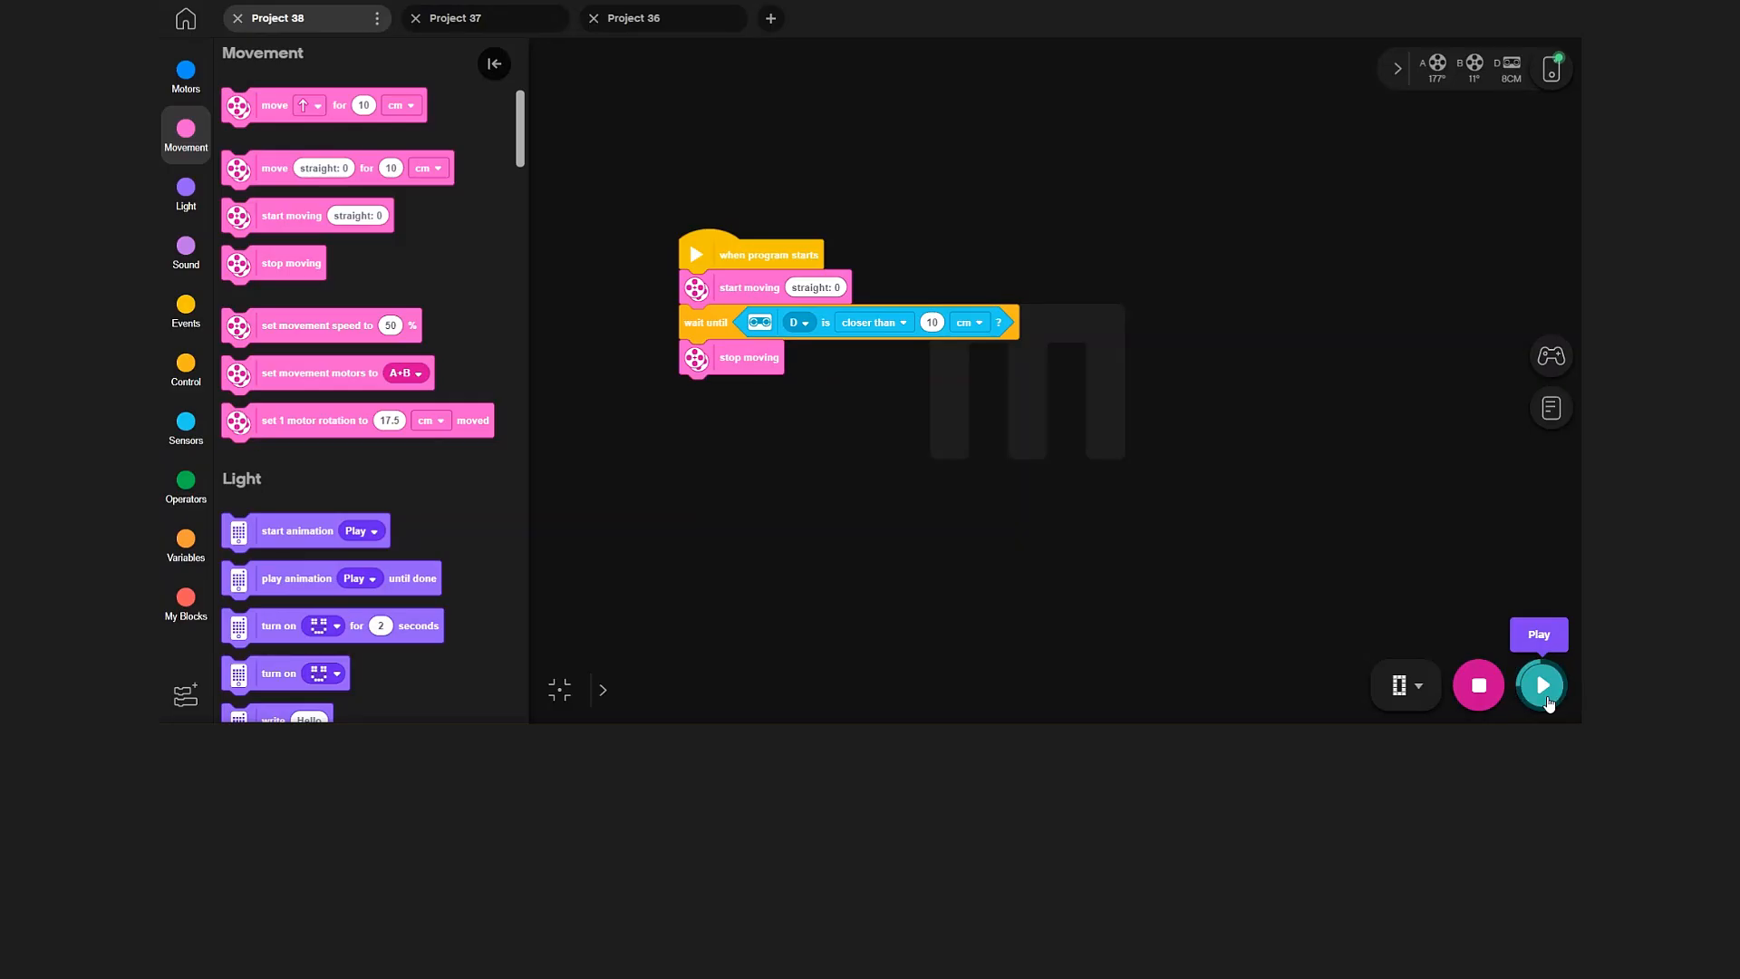
{"action": "left_click", "coordinate": [1542, 684]}
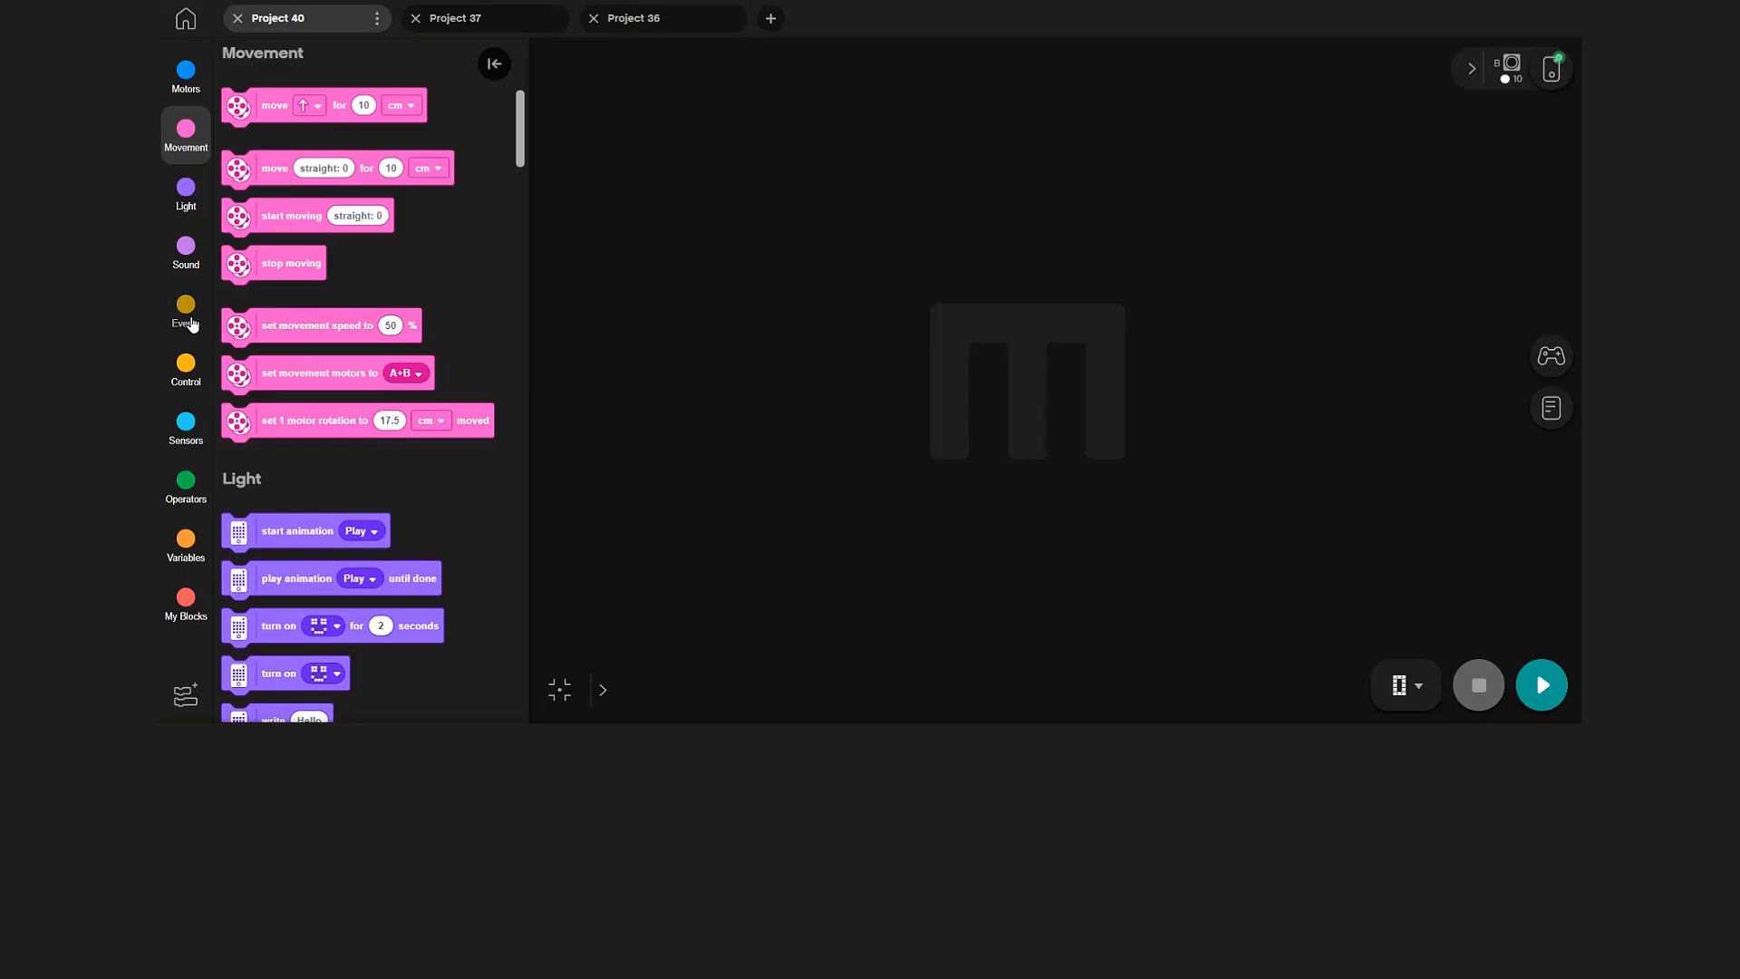
Step: Place a 'when color is' event for sensor B mid-canvas, set to yellow
{"action": "left_click", "coordinate": [185, 305]}
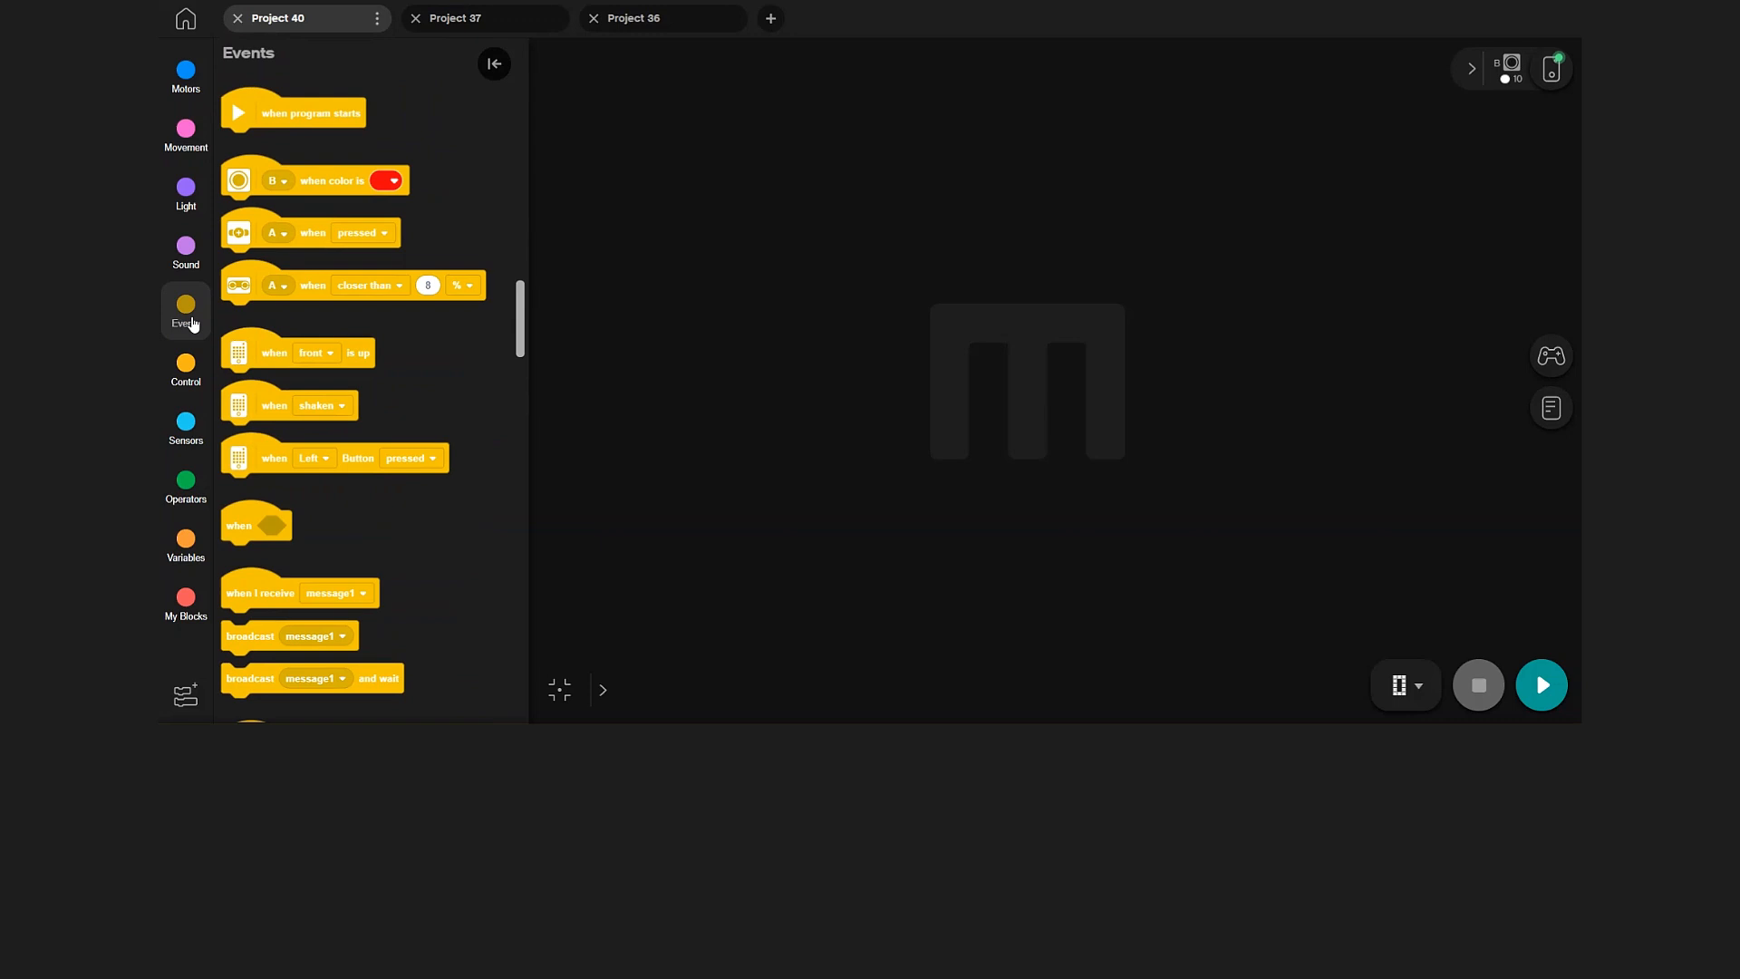
{"action": "left_click_drag", "start_coordinate": [314, 179], "coordinate": [610, 232]}
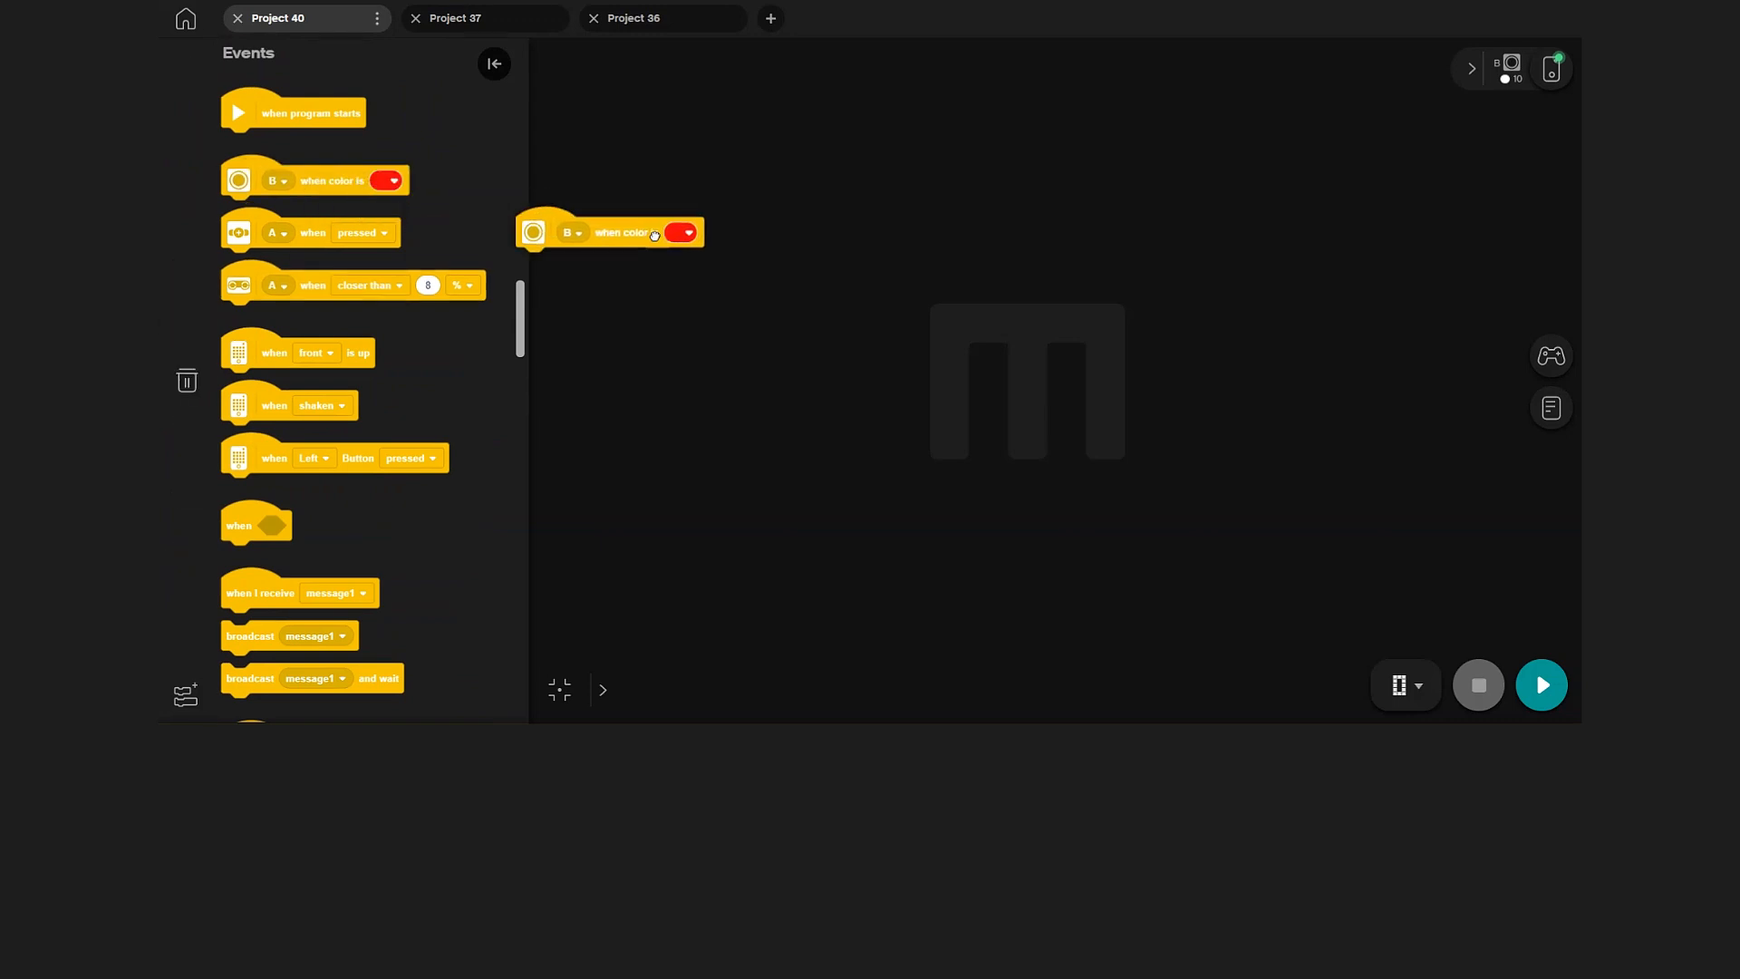
{"action": "left_click_drag", "start_coordinate": [610, 232], "coordinate": [899, 290]}
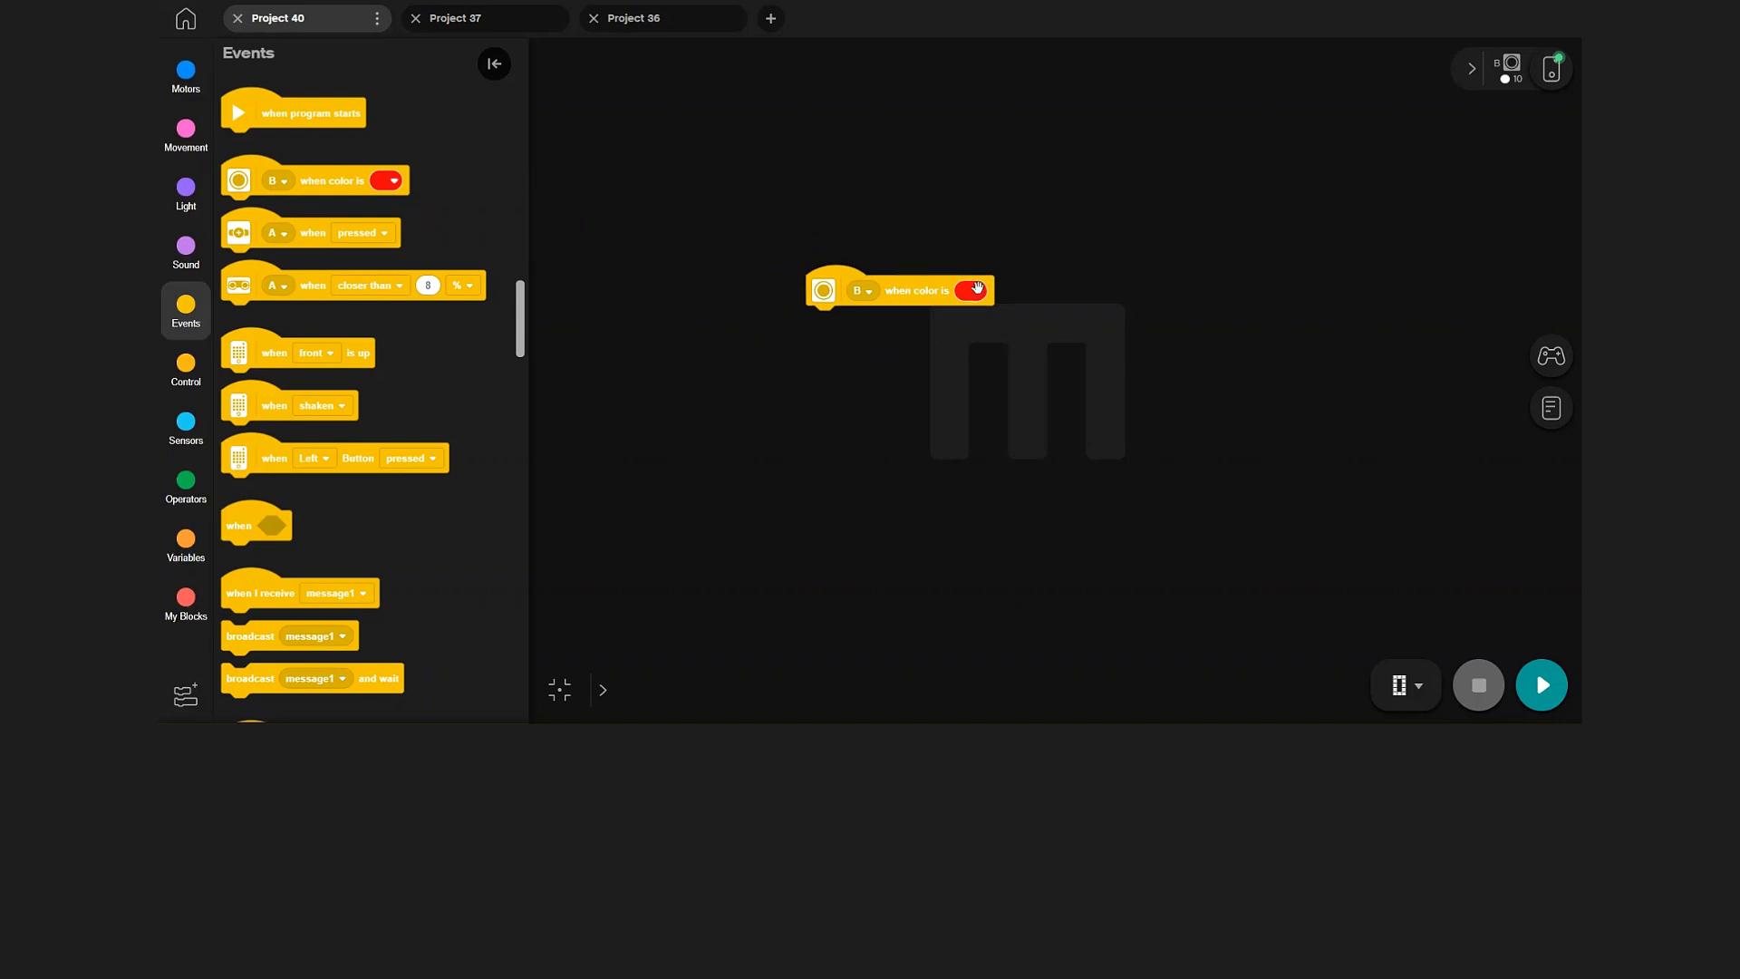
{"action": "left_click", "coordinate": [971, 290]}
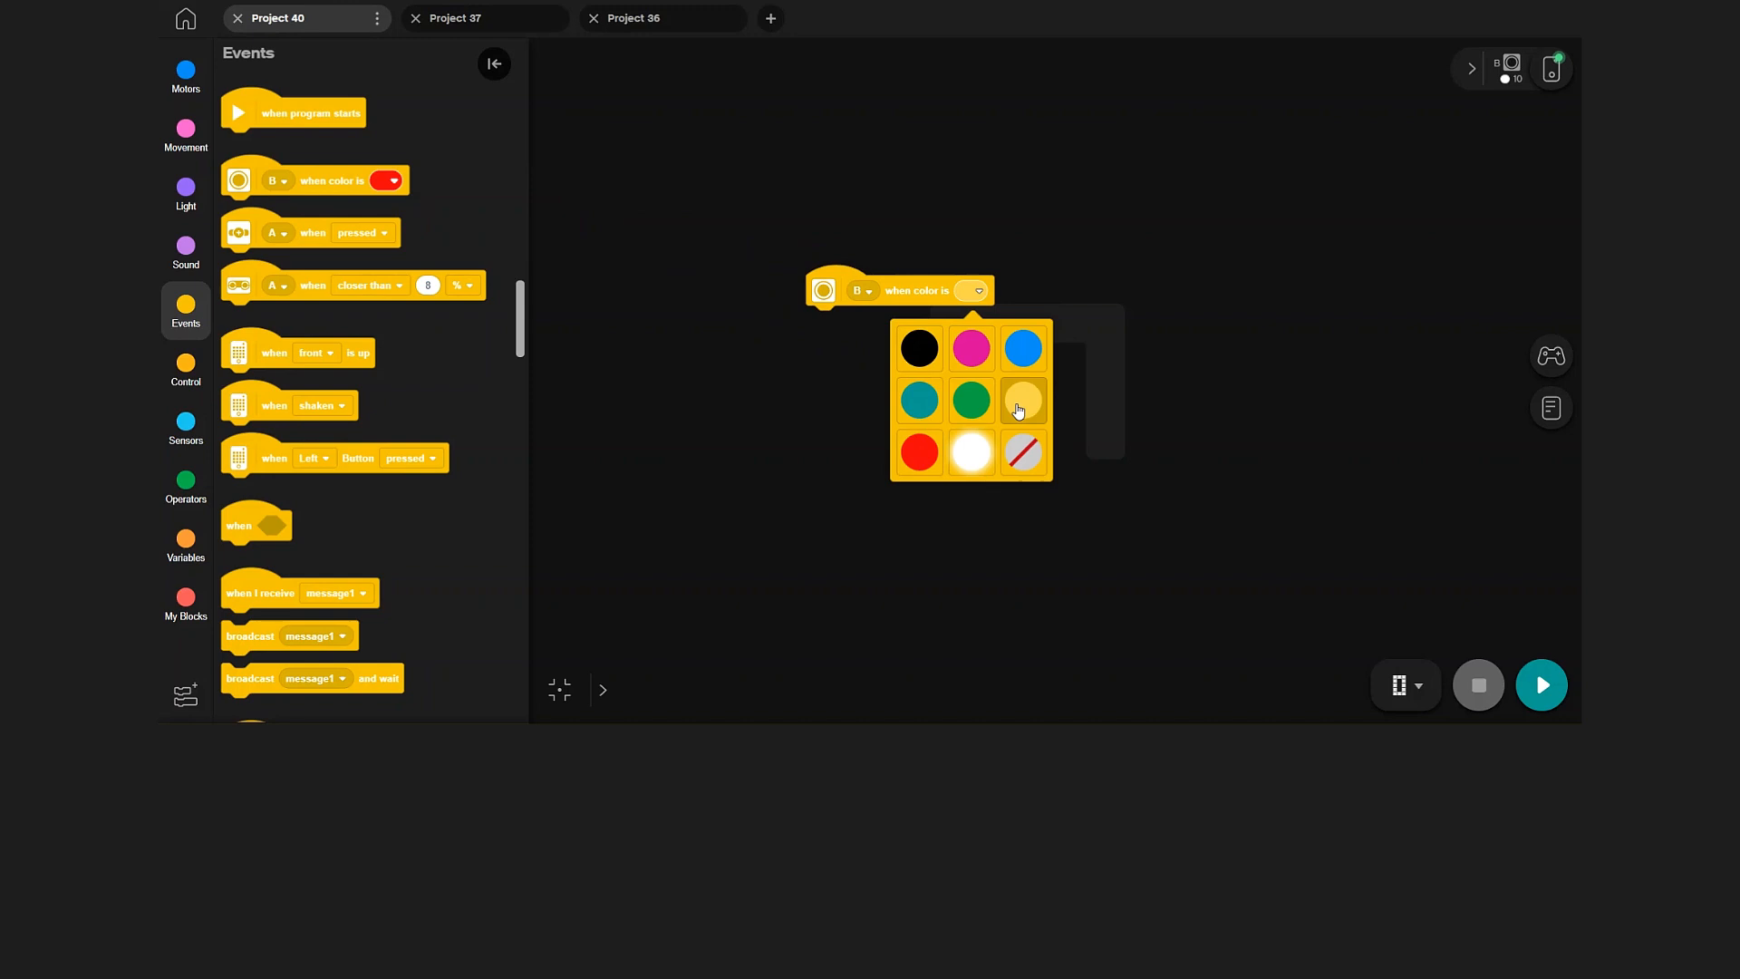
{"action": "left_click", "coordinate": [1023, 400]}
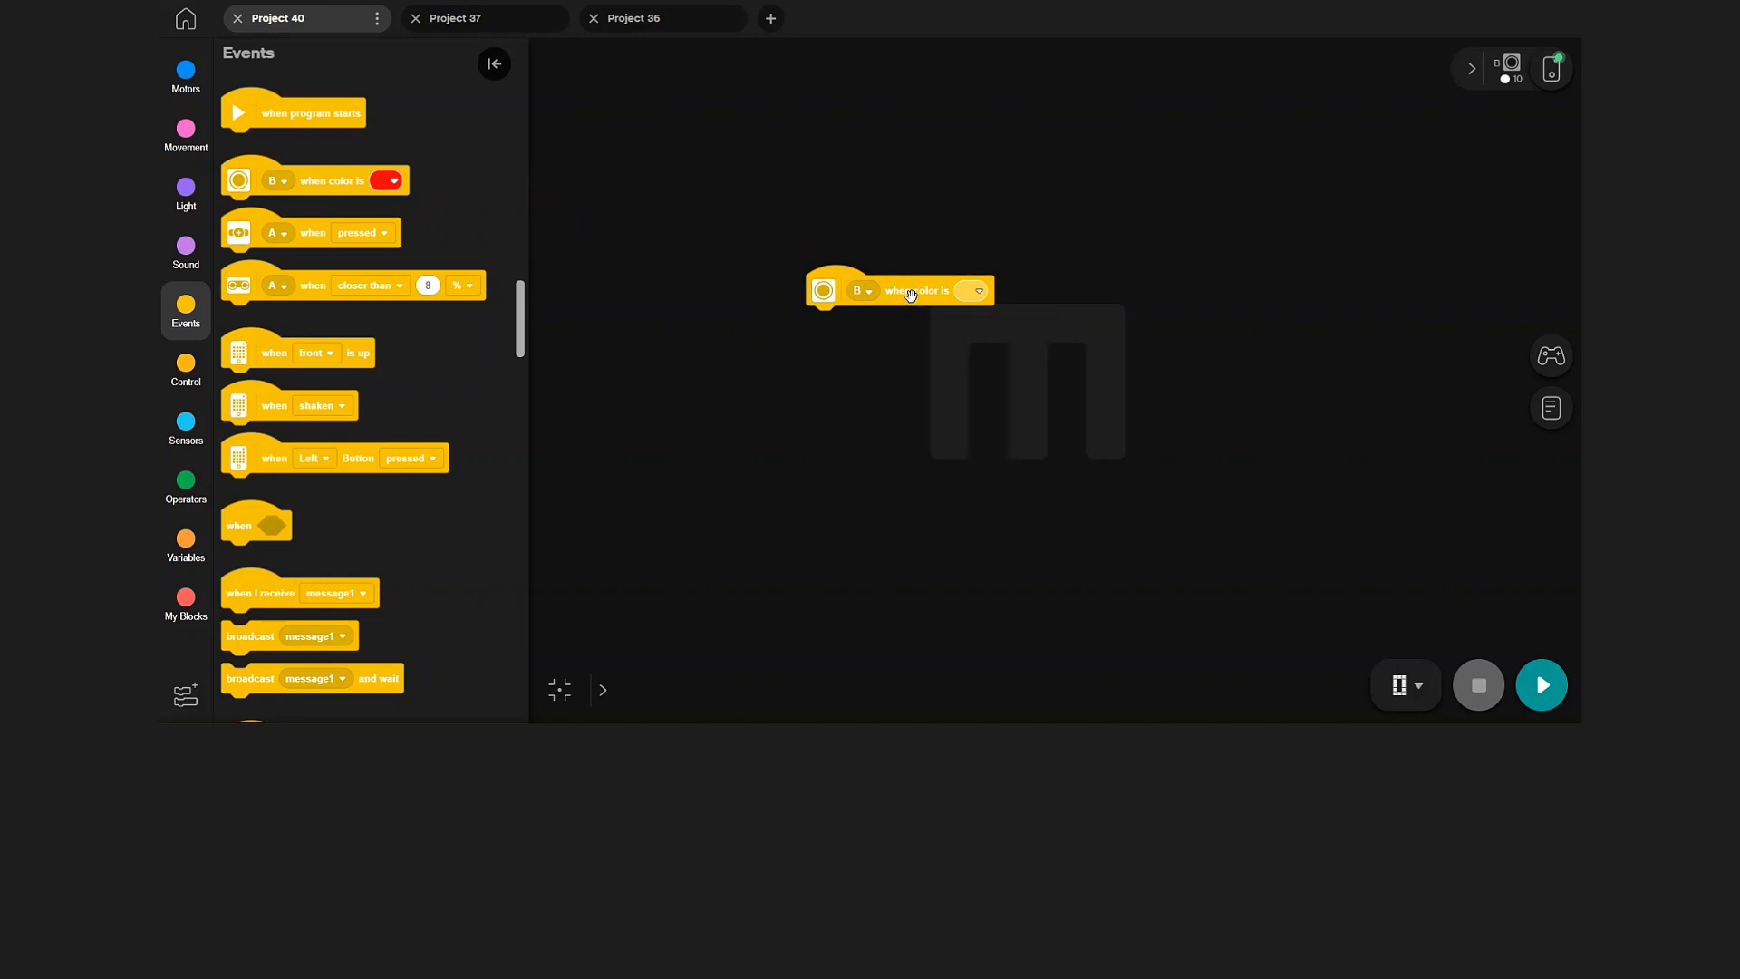
Step: Duplicate the yellow color event beside the original and set the copy to blue
{"action": "right_click", "coordinate": [916, 291]}
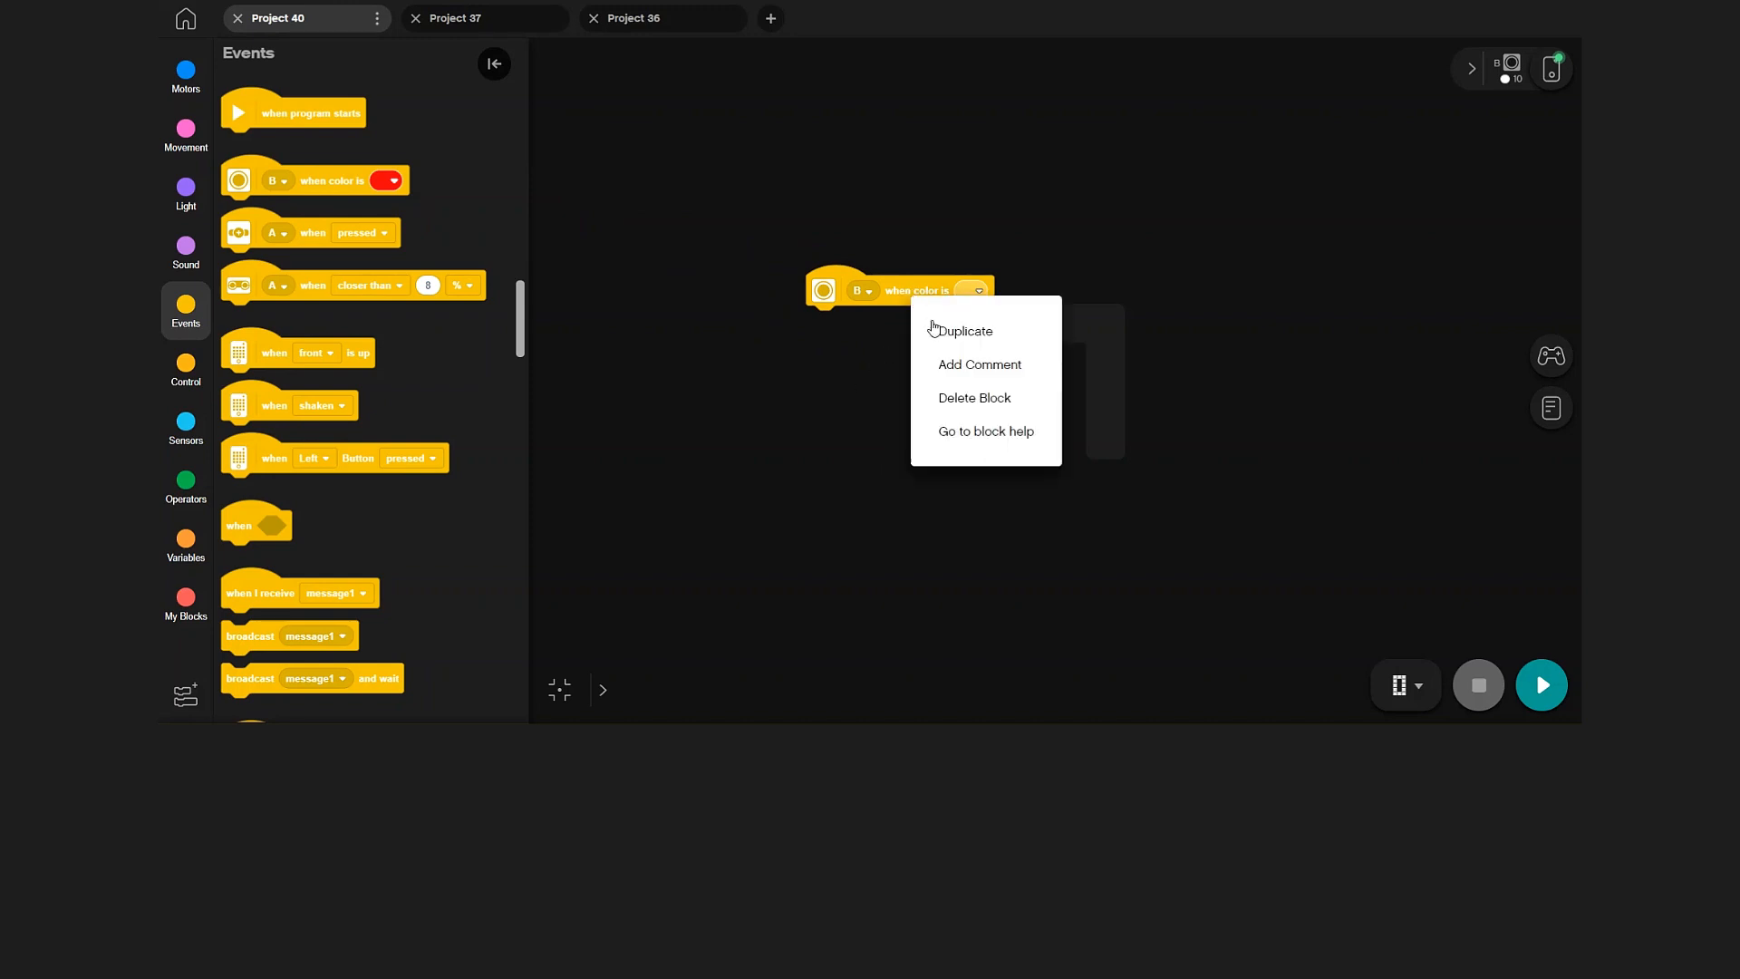
{"action": "left_click", "coordinate": [960, 331]}
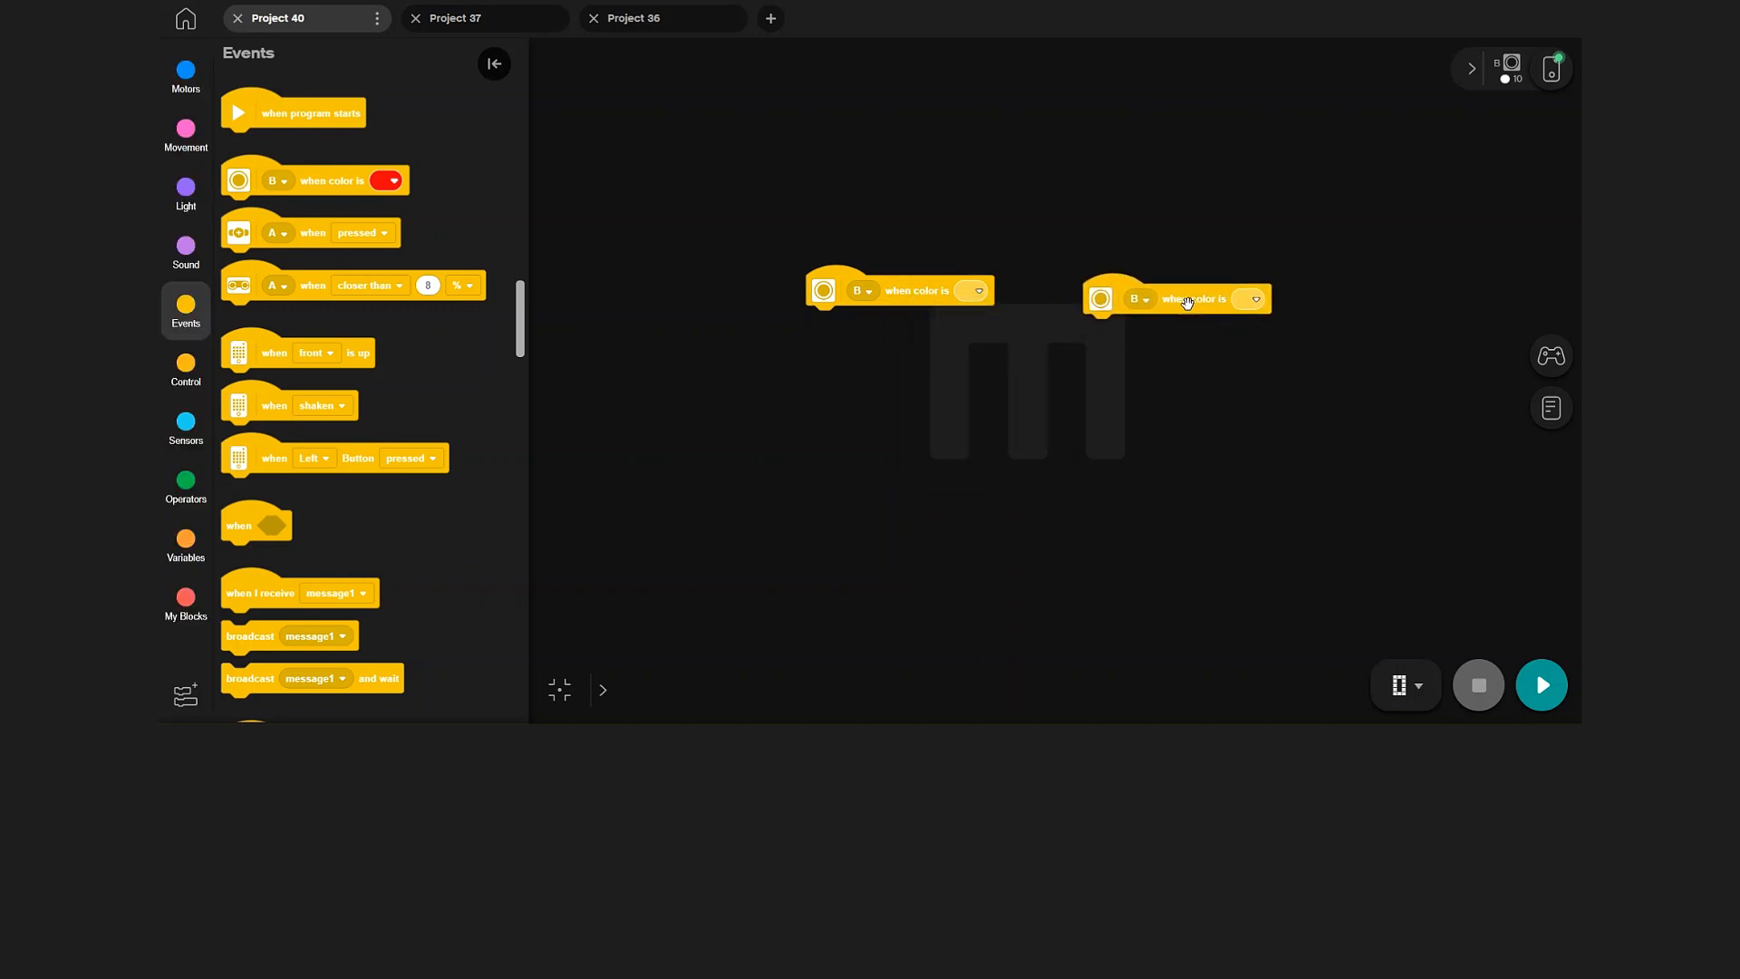
{"action": "left_click", "coordinate": [1250, 299]}
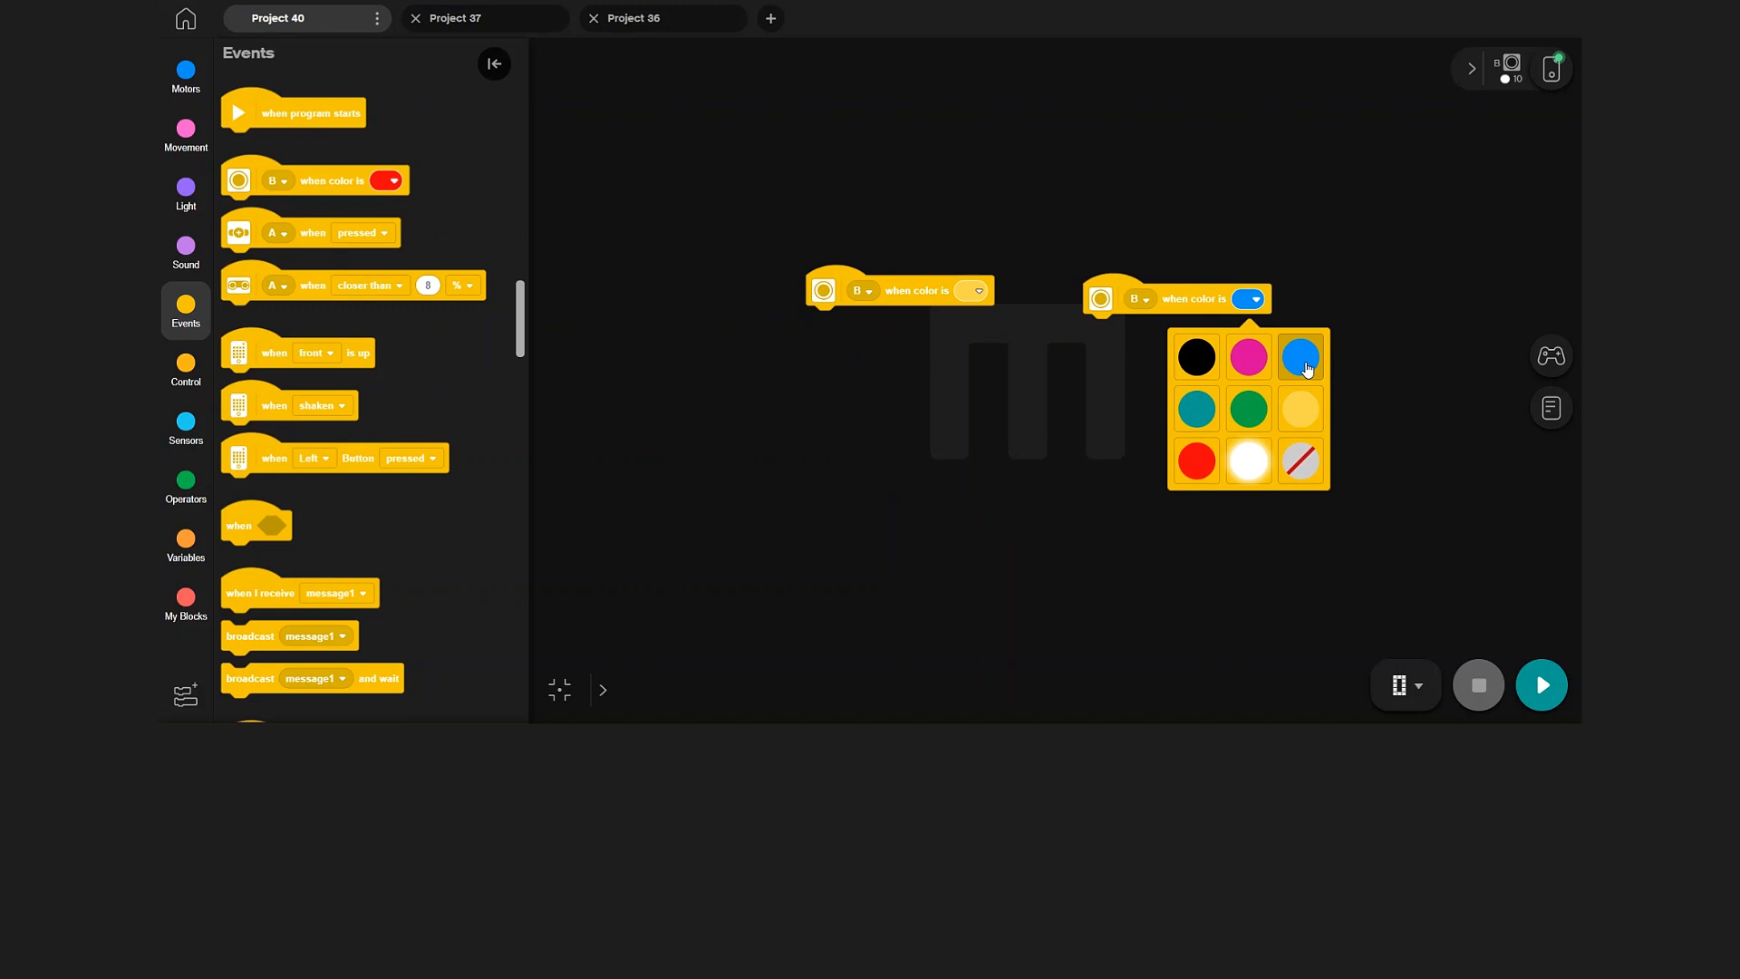
{"action": "left_click", "coordinate": [1300, 357]}
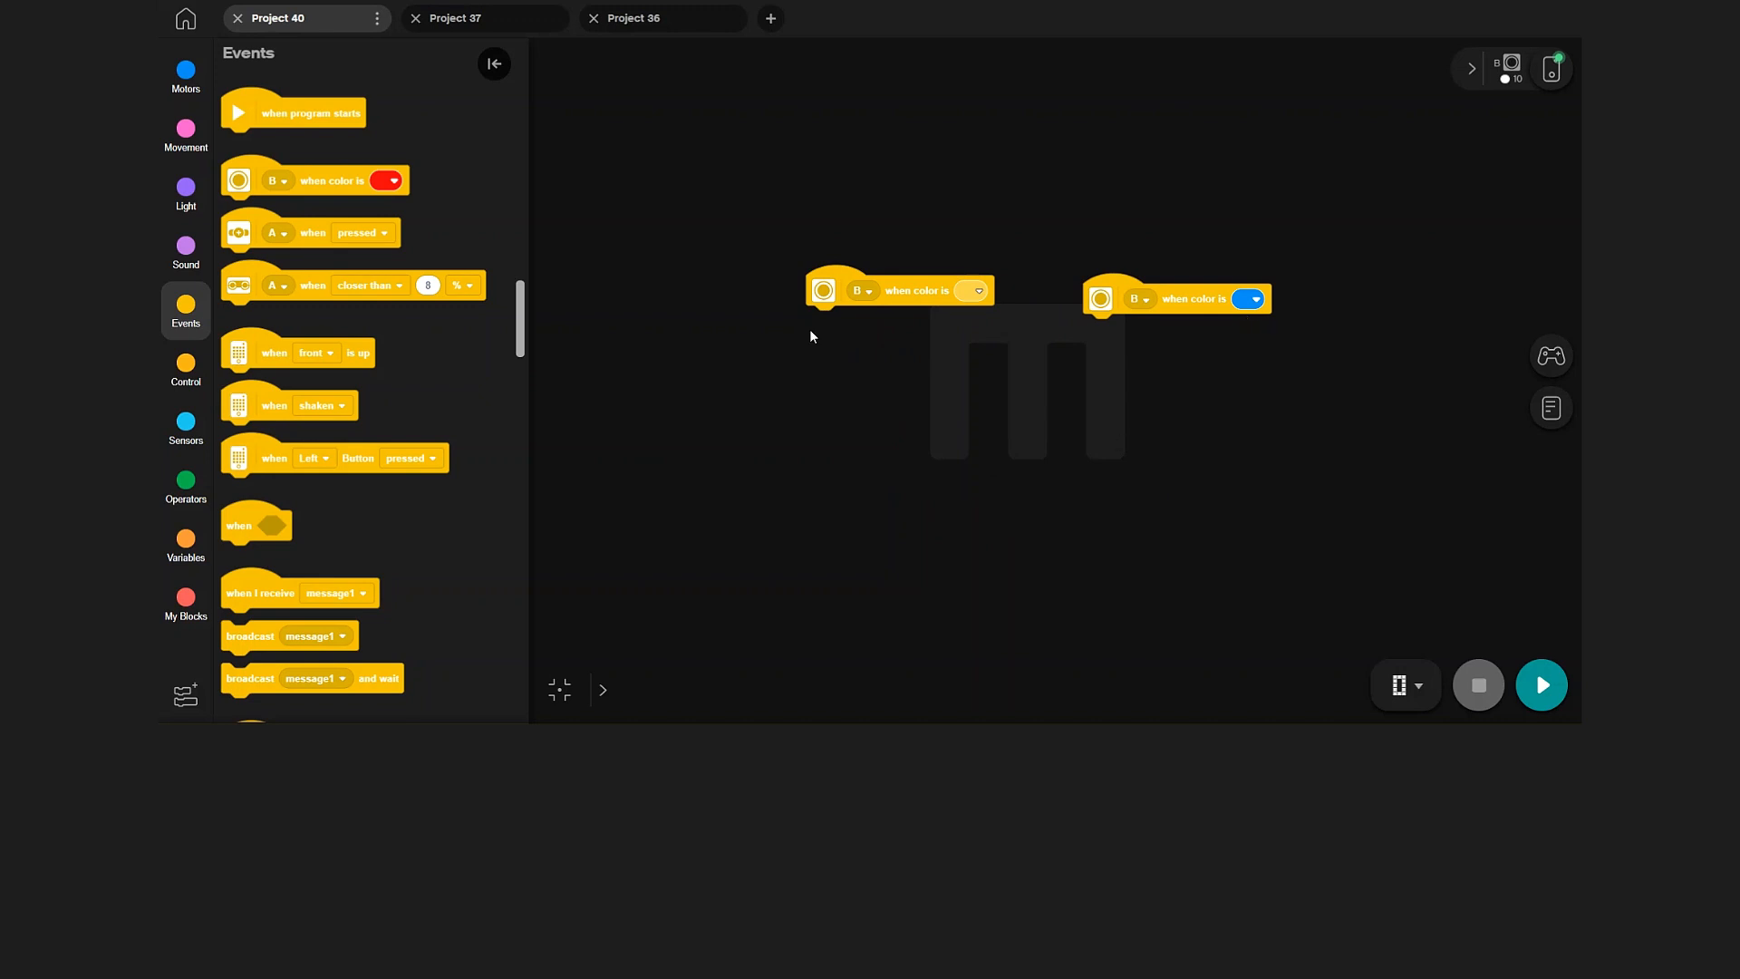
{"action": "left_click", "coordinate": [185, 251]}
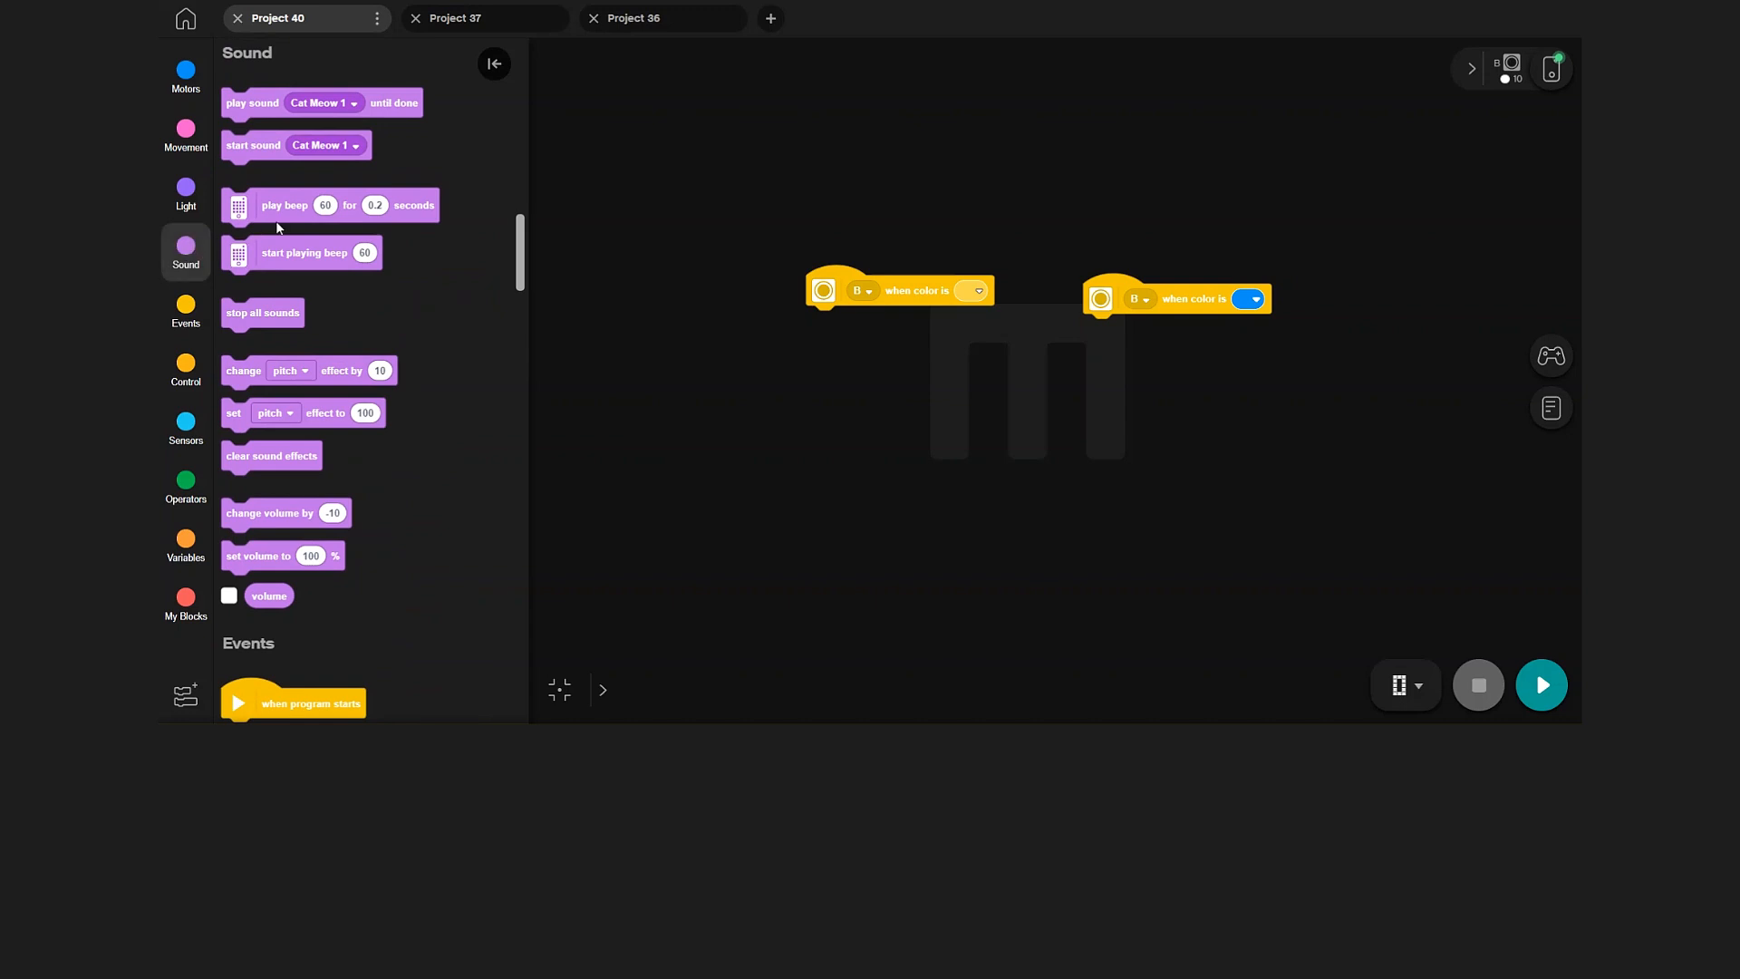
Step: Attach 'play beep' under both events: yellow at note 62, blue at note 72
{"action": "left_click_drag", "start_coordinate": [330, 204], "coordinate": [899, 323]}
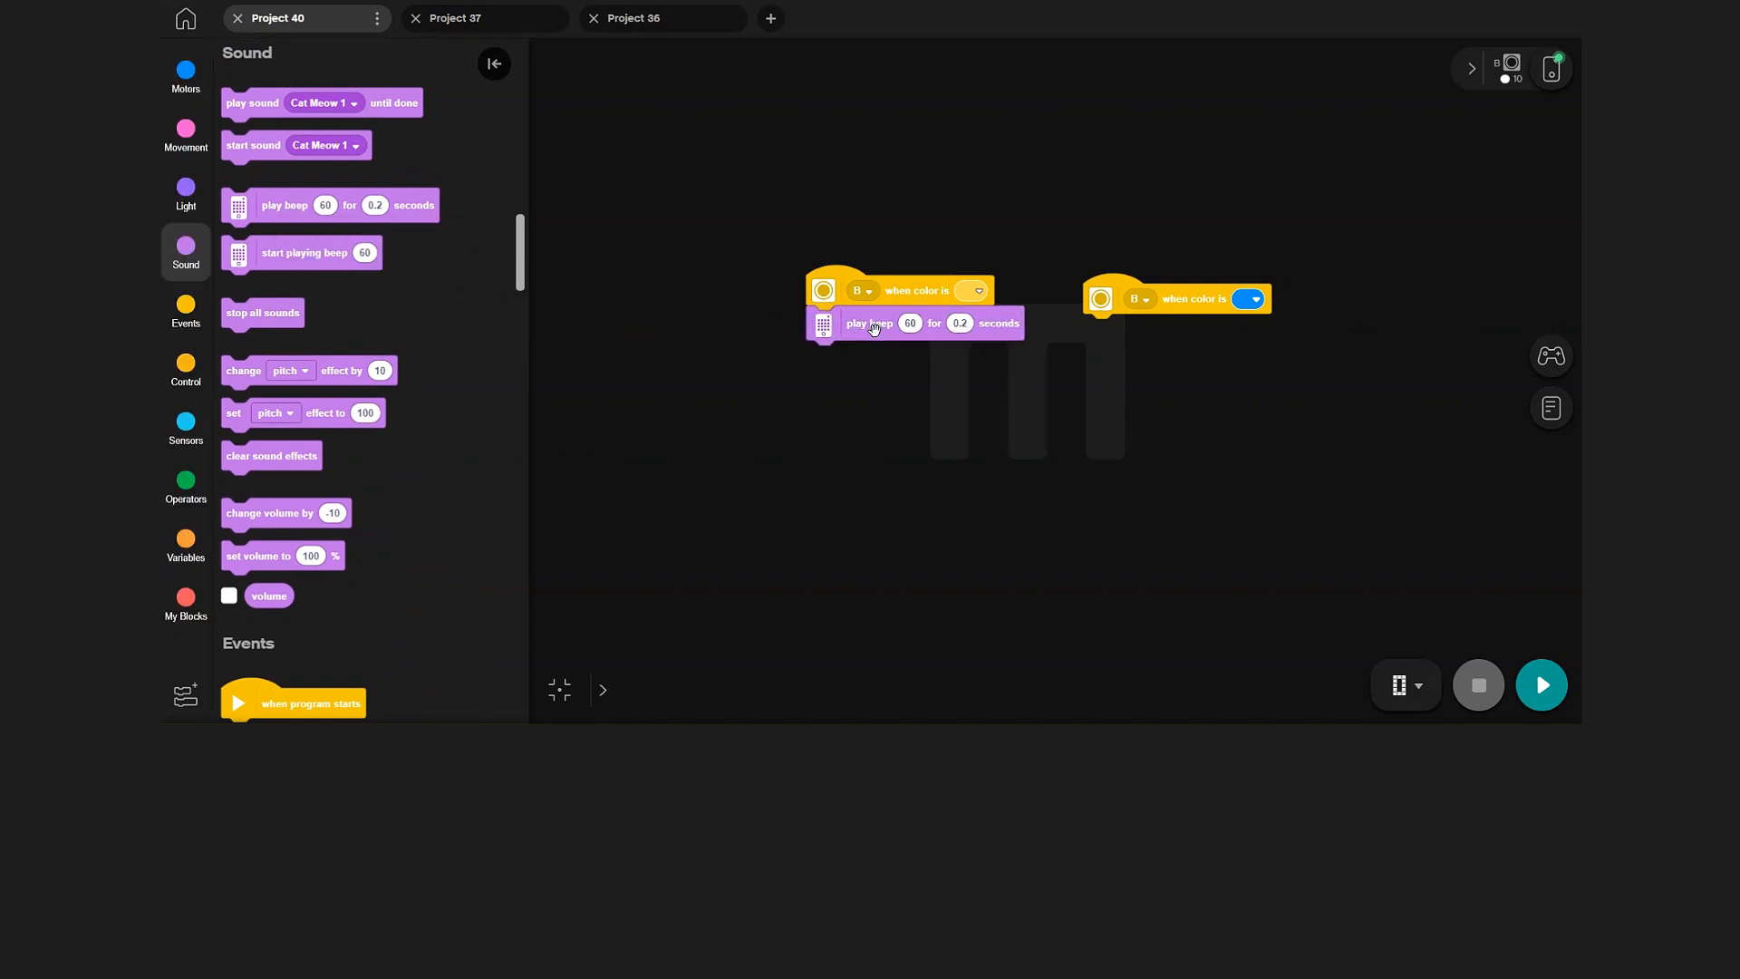
{"action": "left_click_drag", "start_coordinate": [876, 322], "coordinate": [1142, 336]}
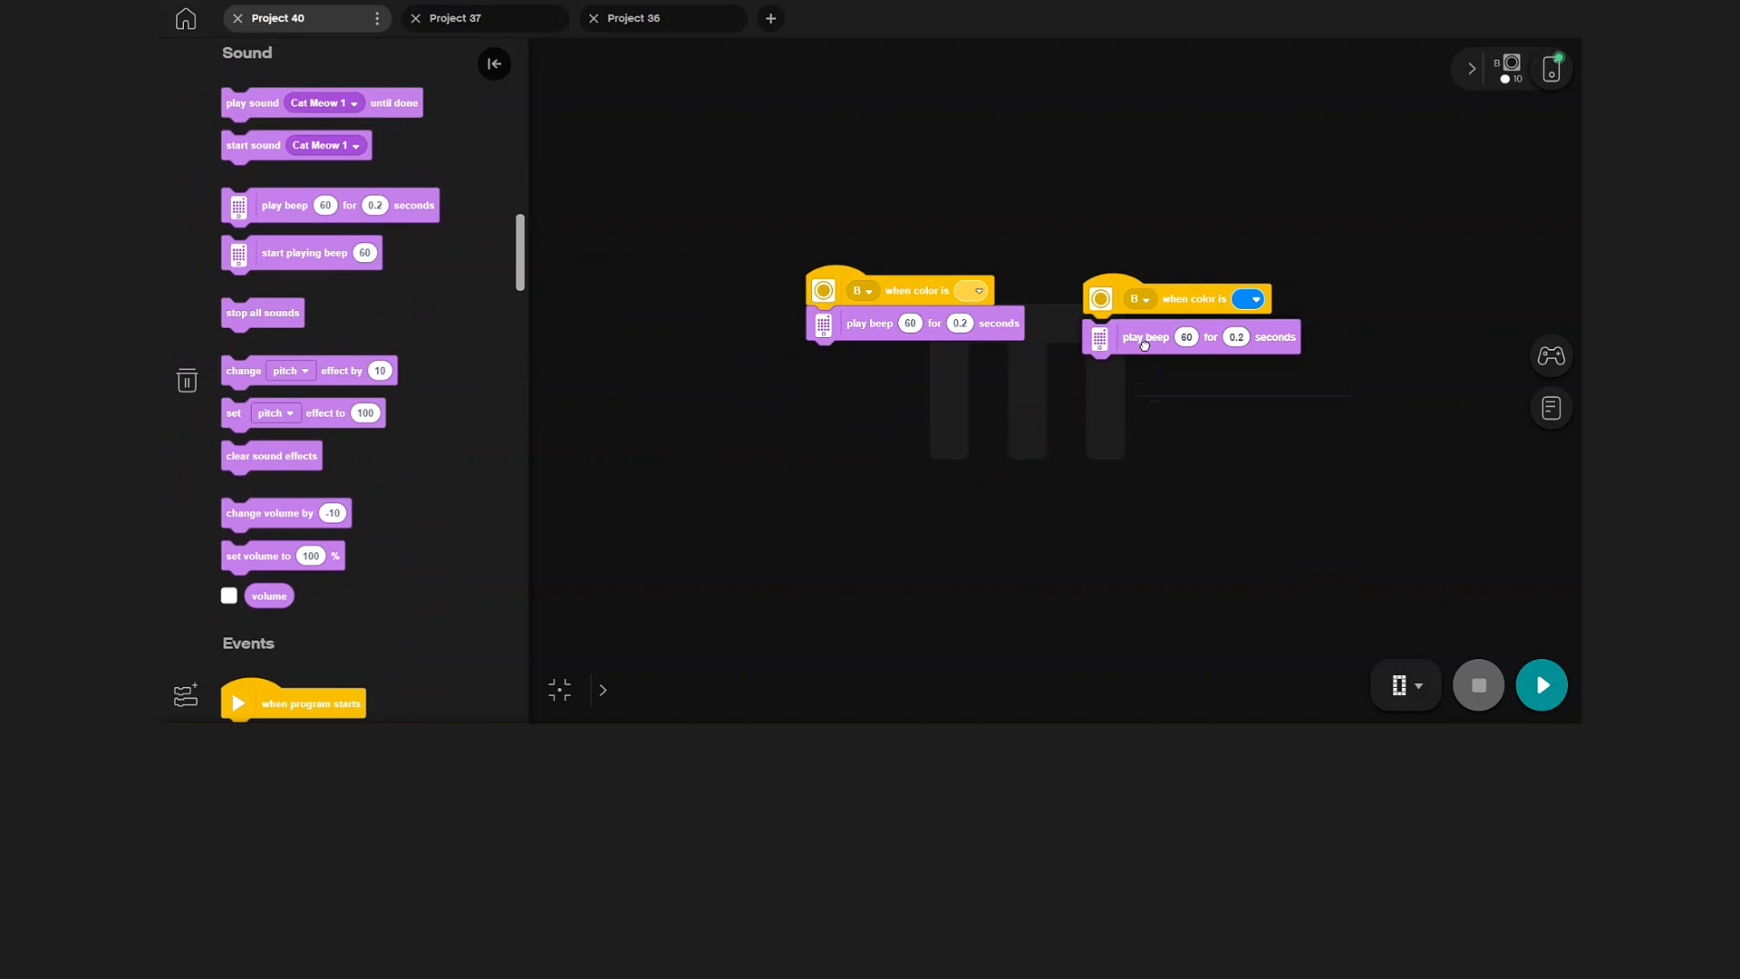
{"action": "left_click", "coordinate": [909, 323]}
{"action": "type", "text": "62"}
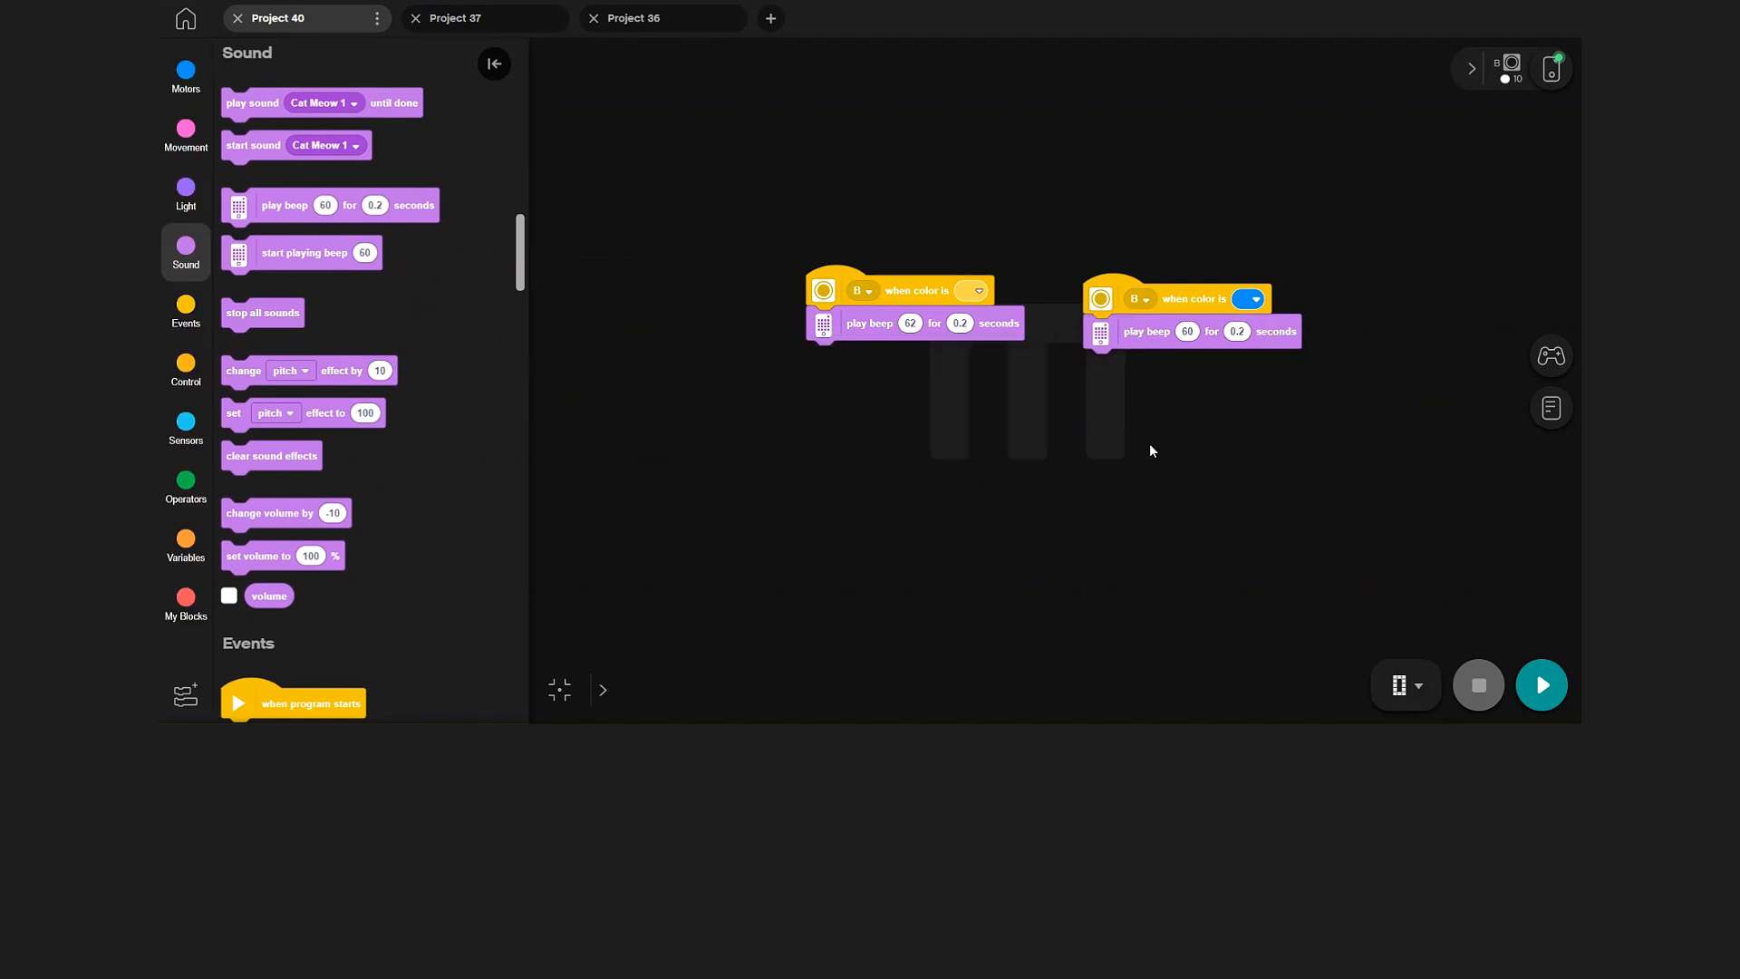
{"action": "left_click", "coordinate": [1186, 331]}
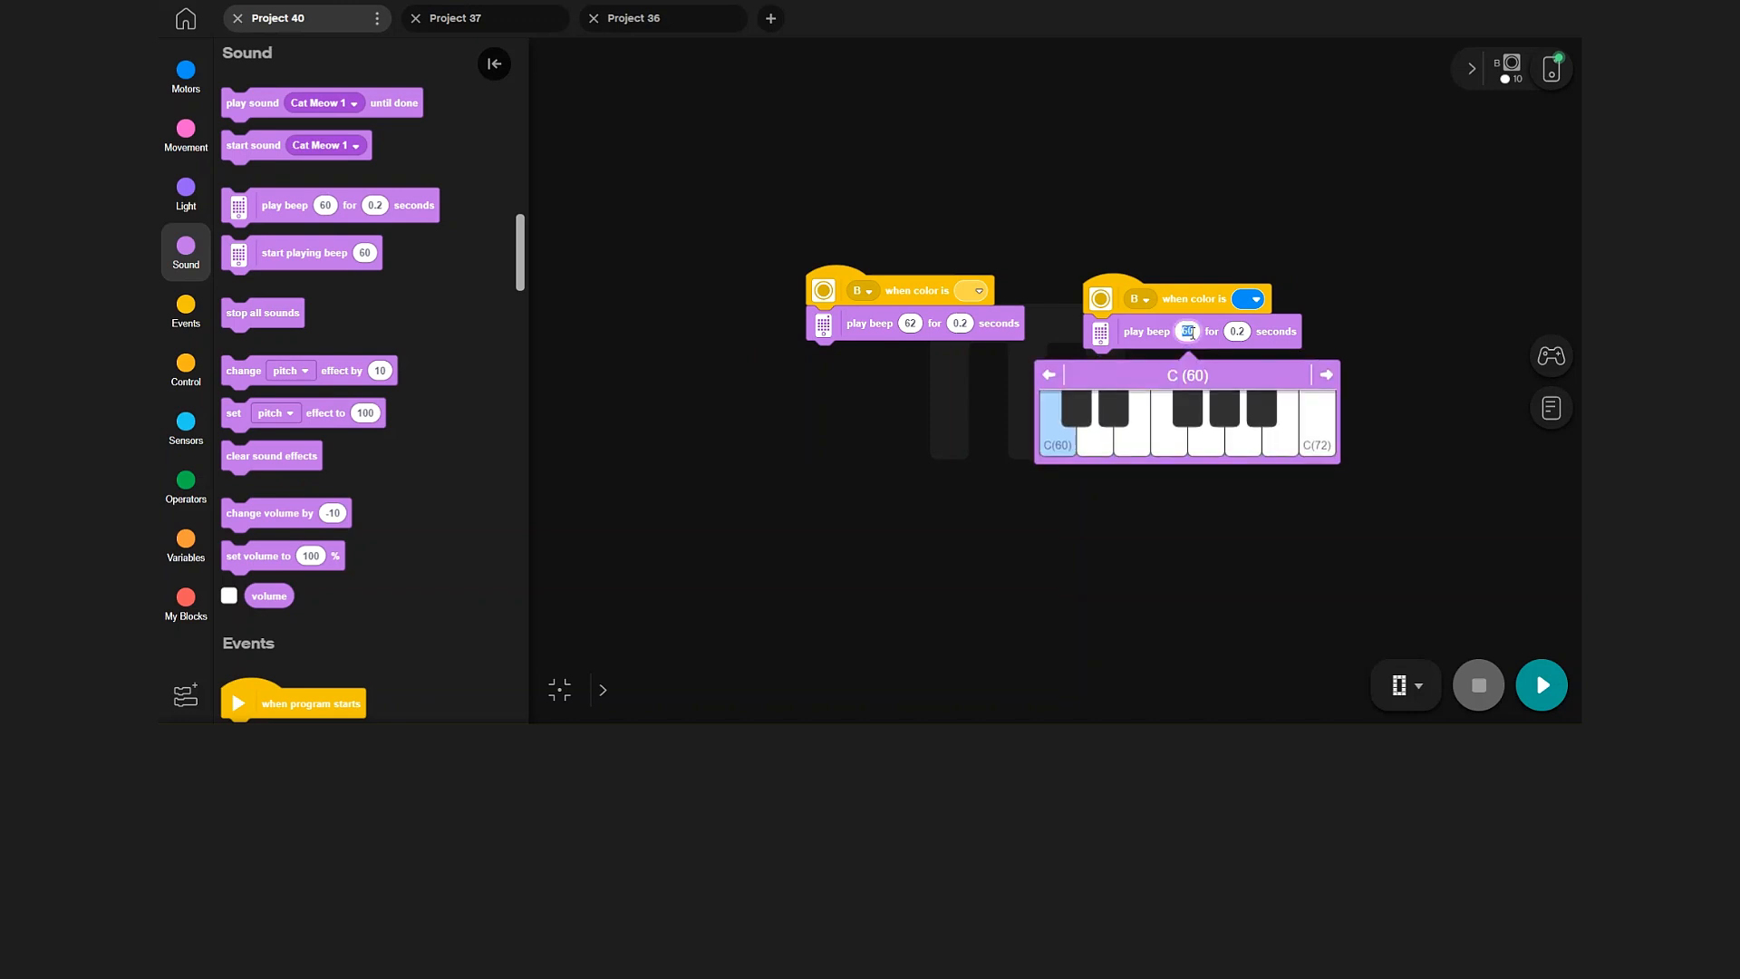
{"action": "left_click", "coordinate": [1313, 424]}
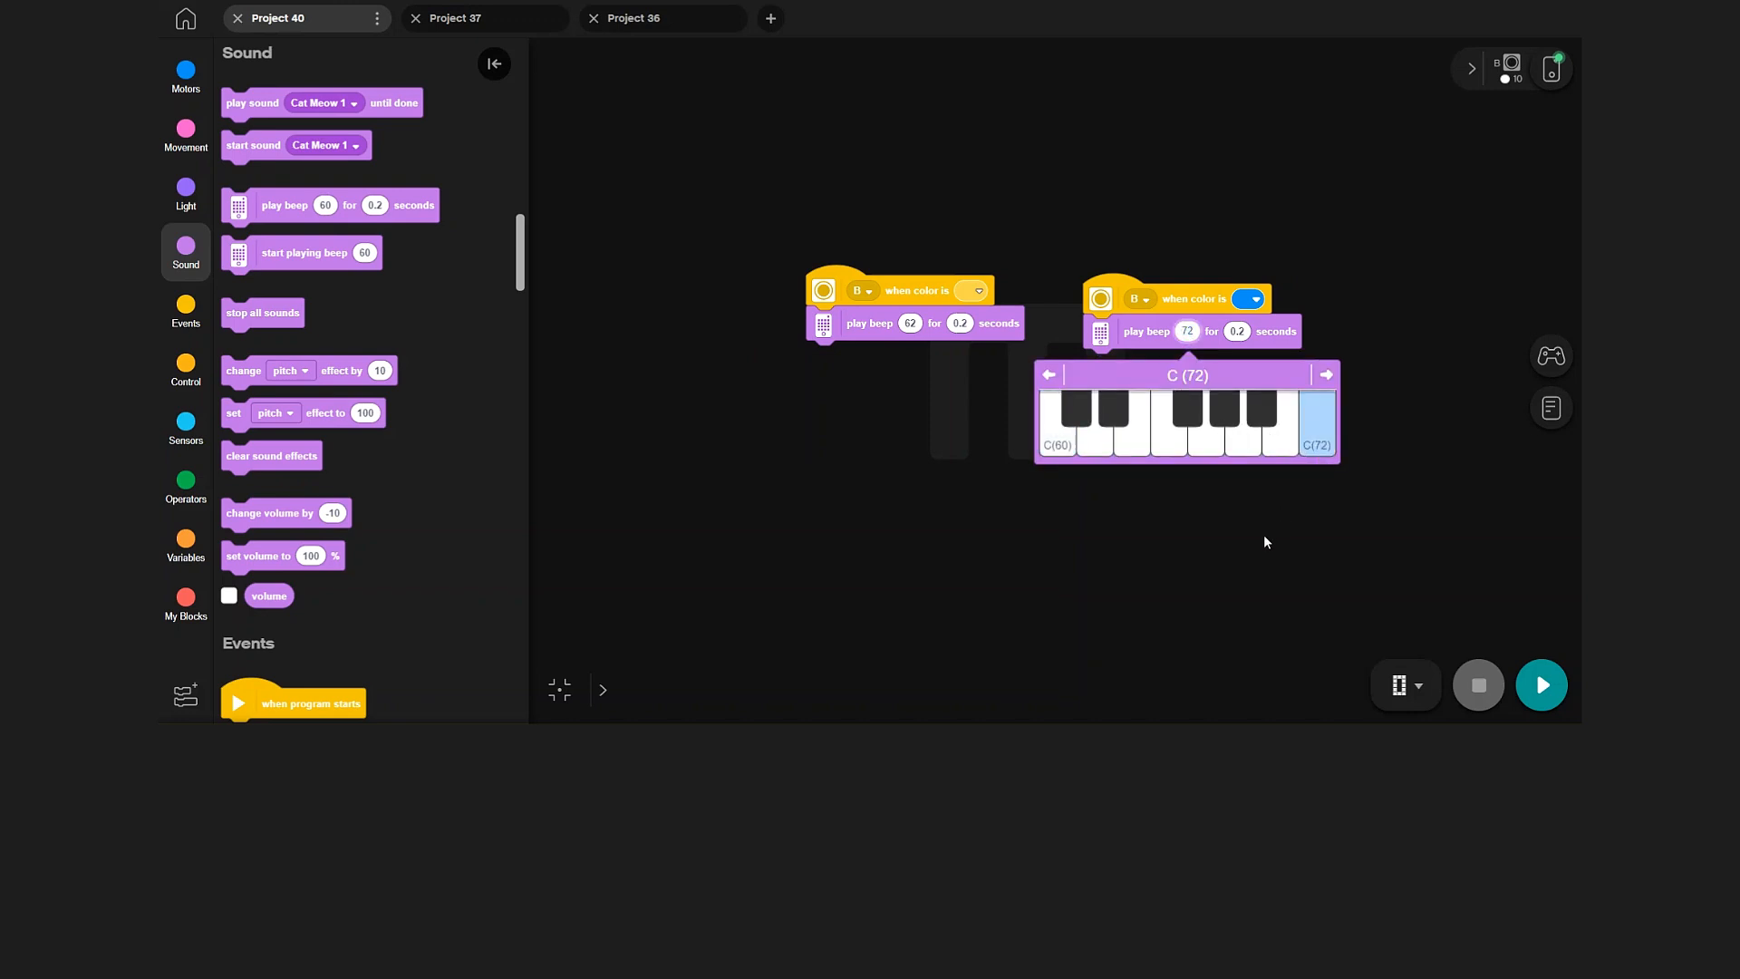